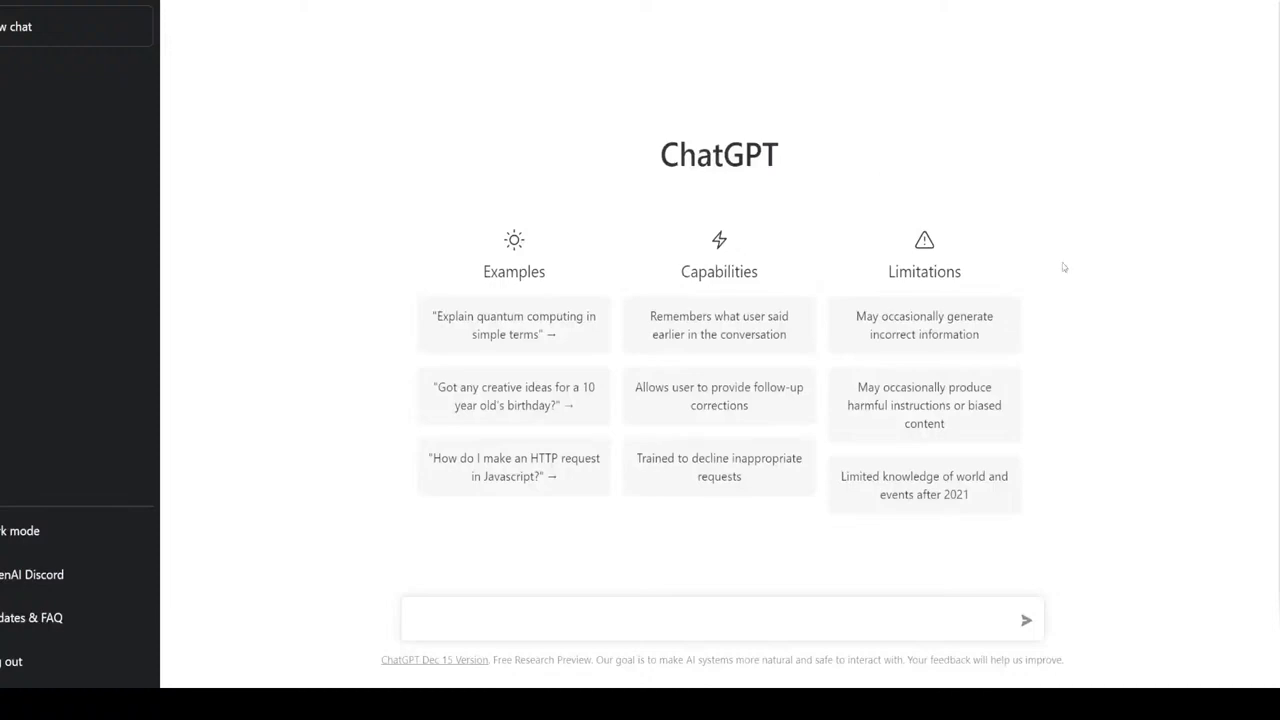
mouse_move(1016, 252)
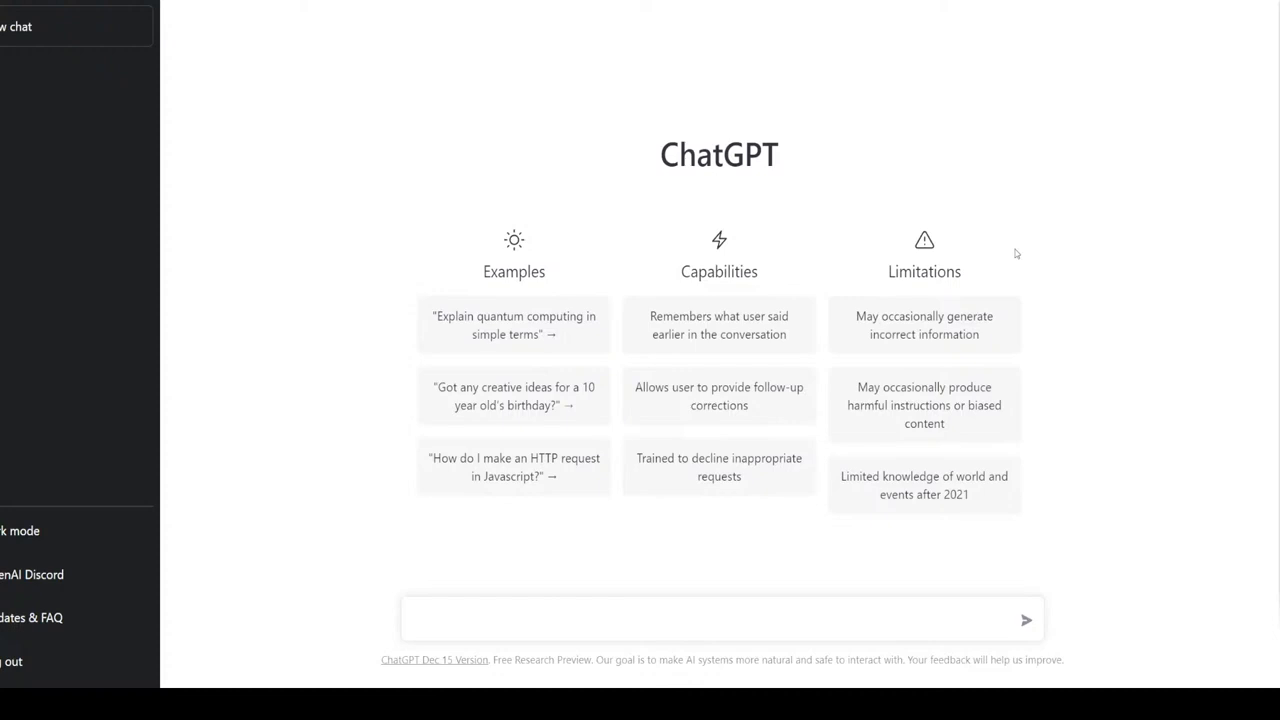
mouse_move(790, 314)
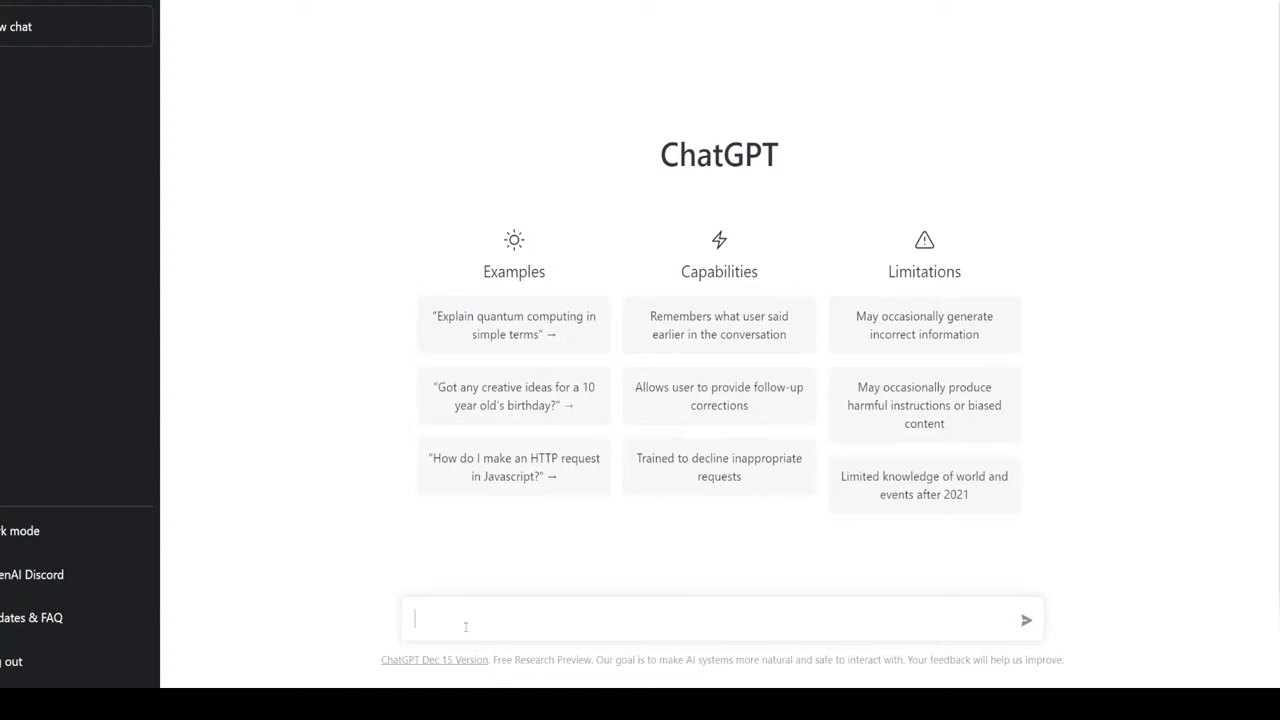
Step: Send the greeting "Hi" as the first message of the conversation
text(Hio)
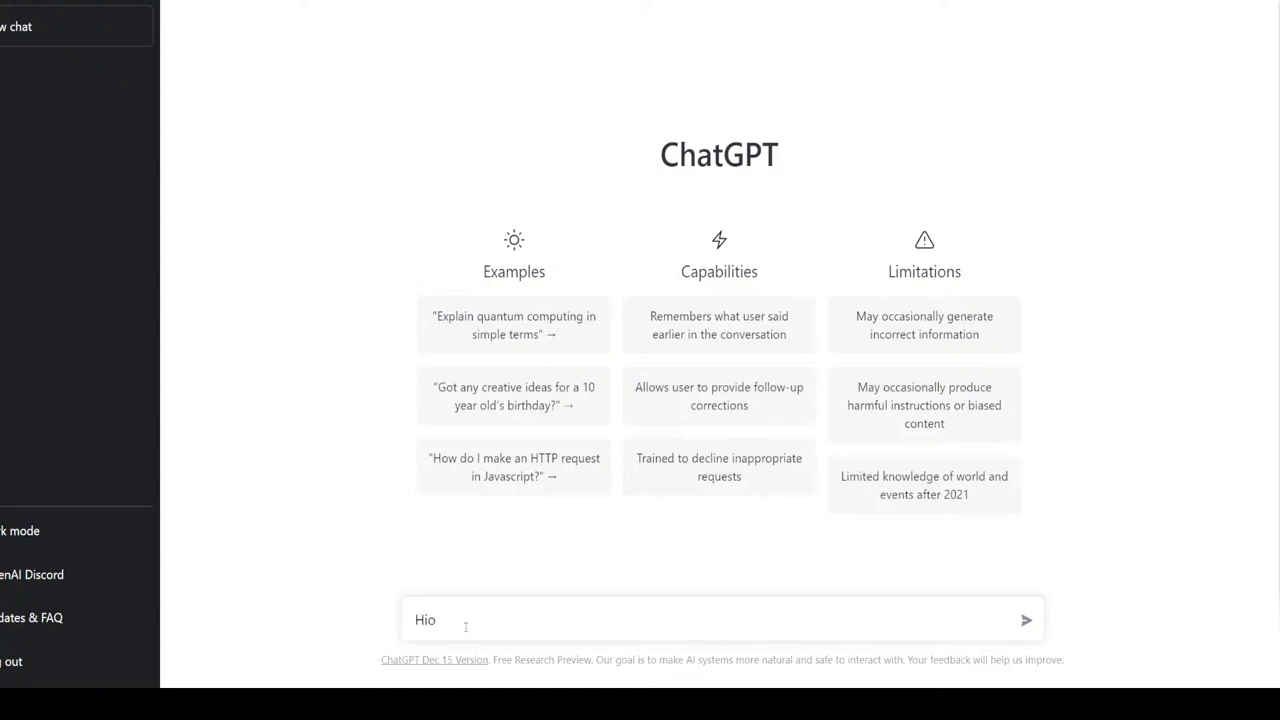
click(1024, 620)
text(I want you to)
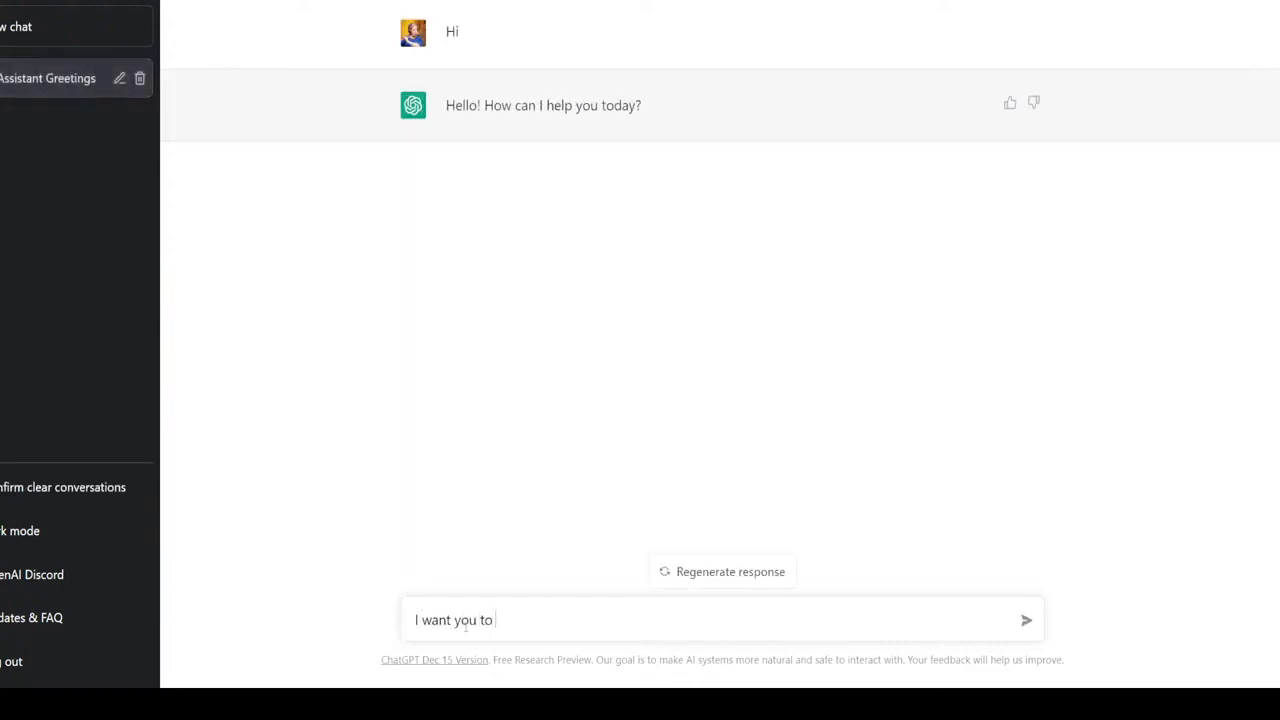
Step: Send a prompt requesting Python code for a Windows chess game with yellow and purple board
text(create)
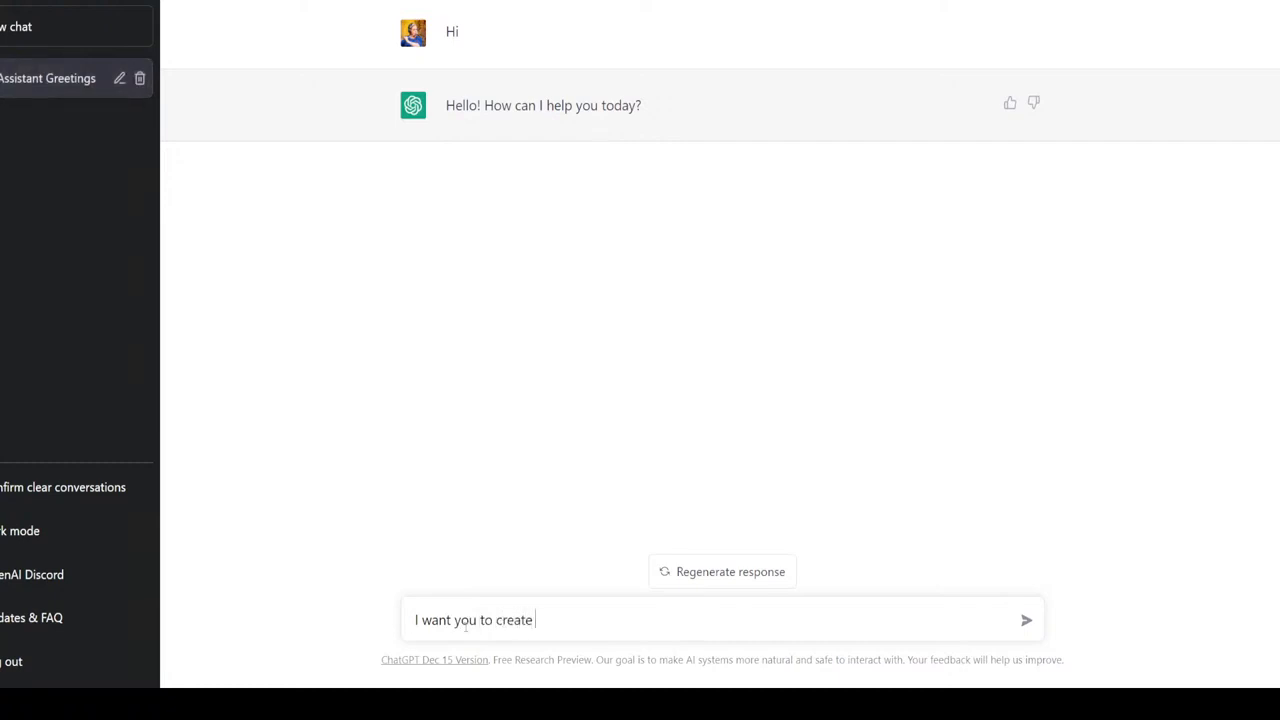
text(a python)
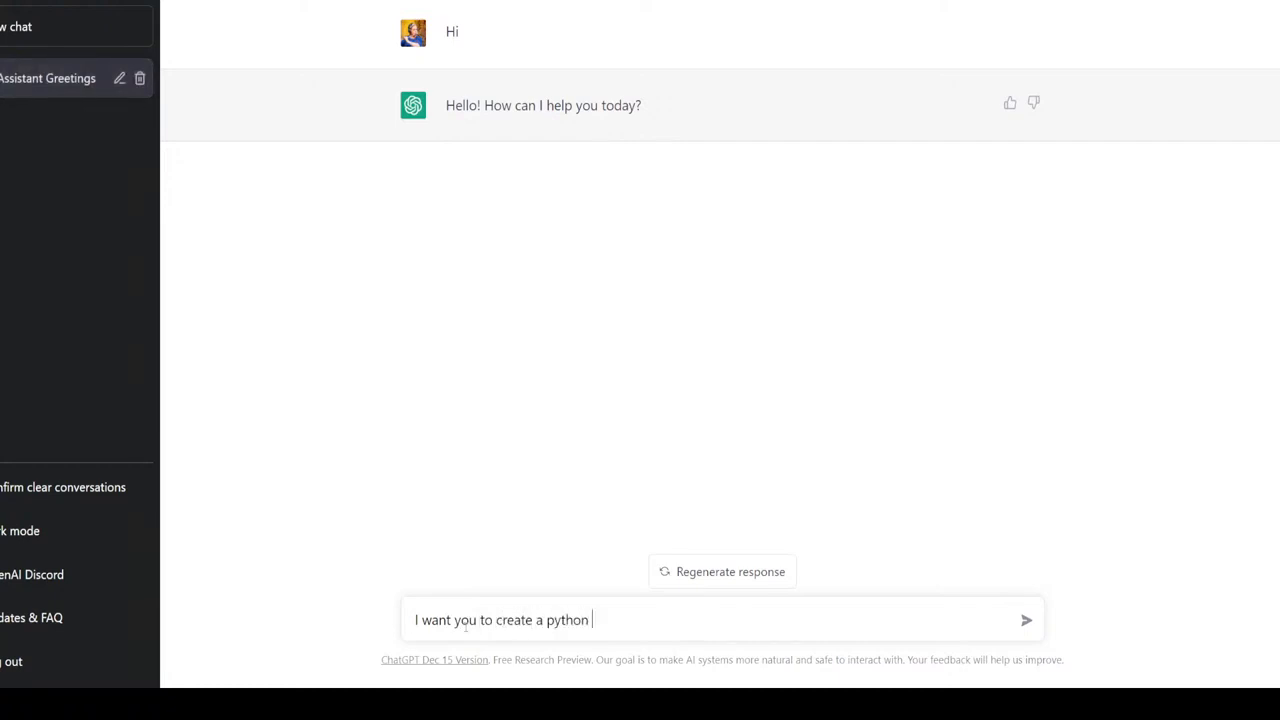
text(code)
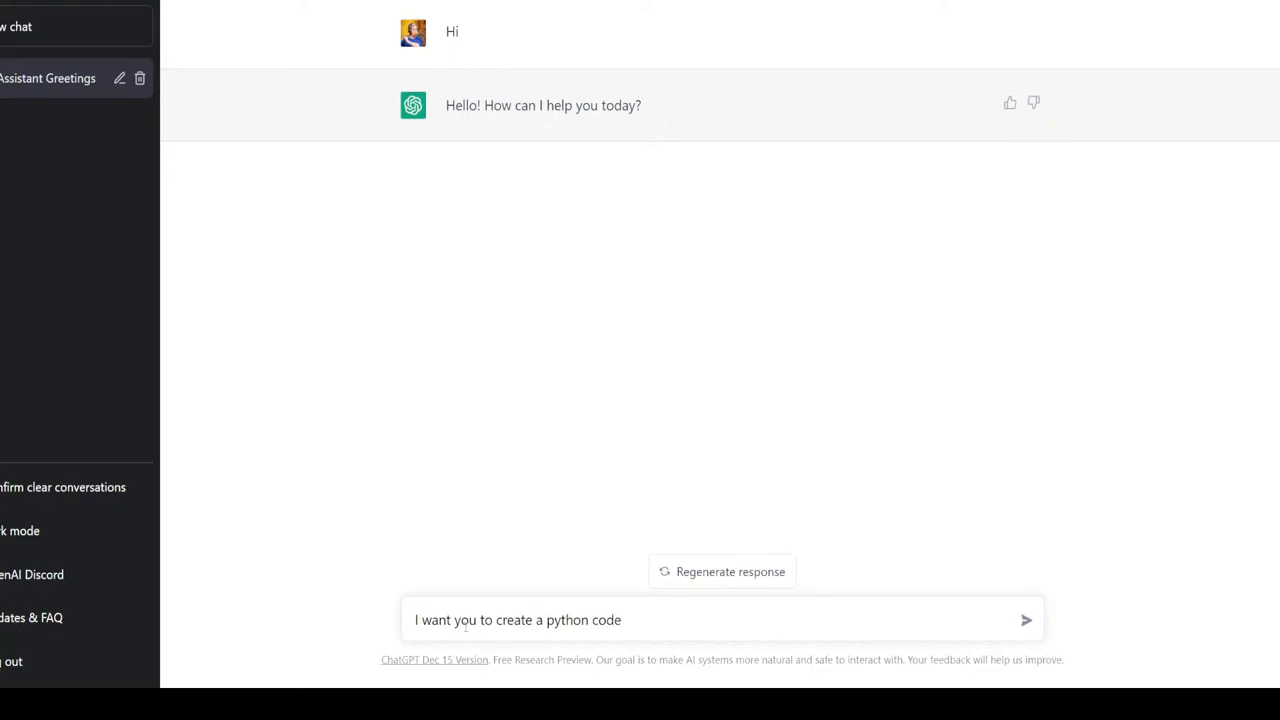
text(for)
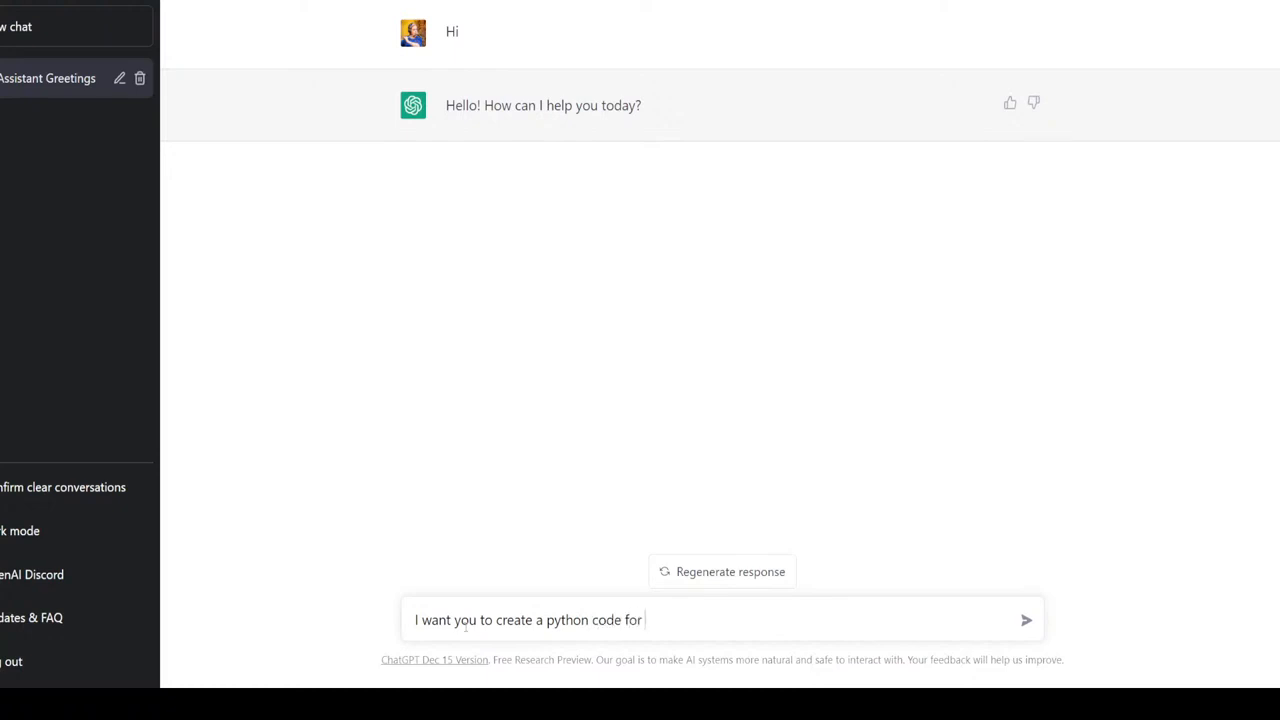
text(running)
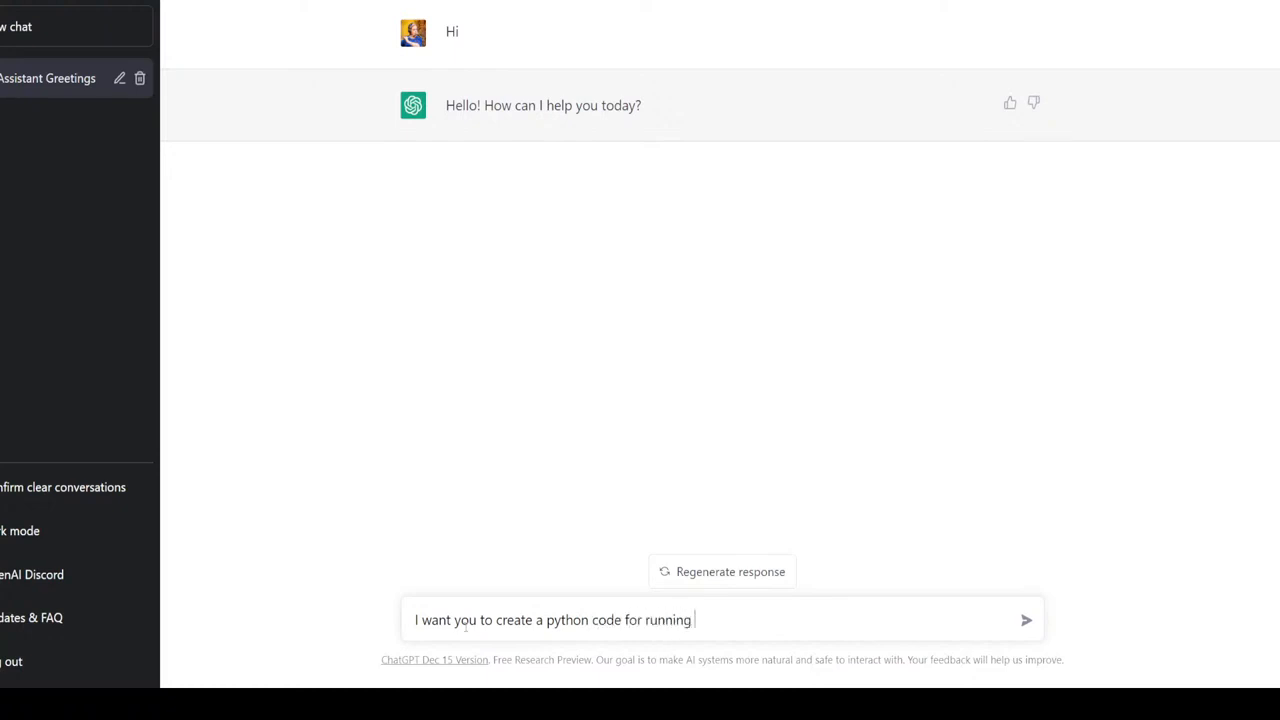
text(a)
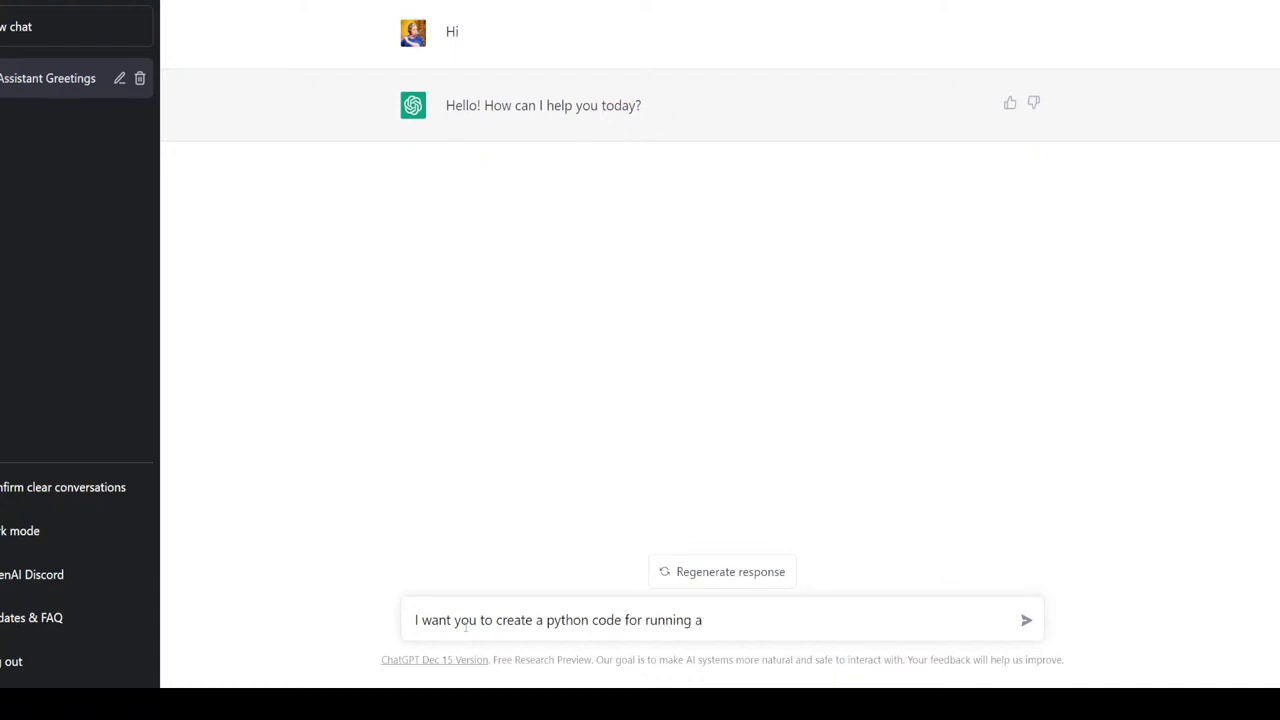
text(chess game on w)
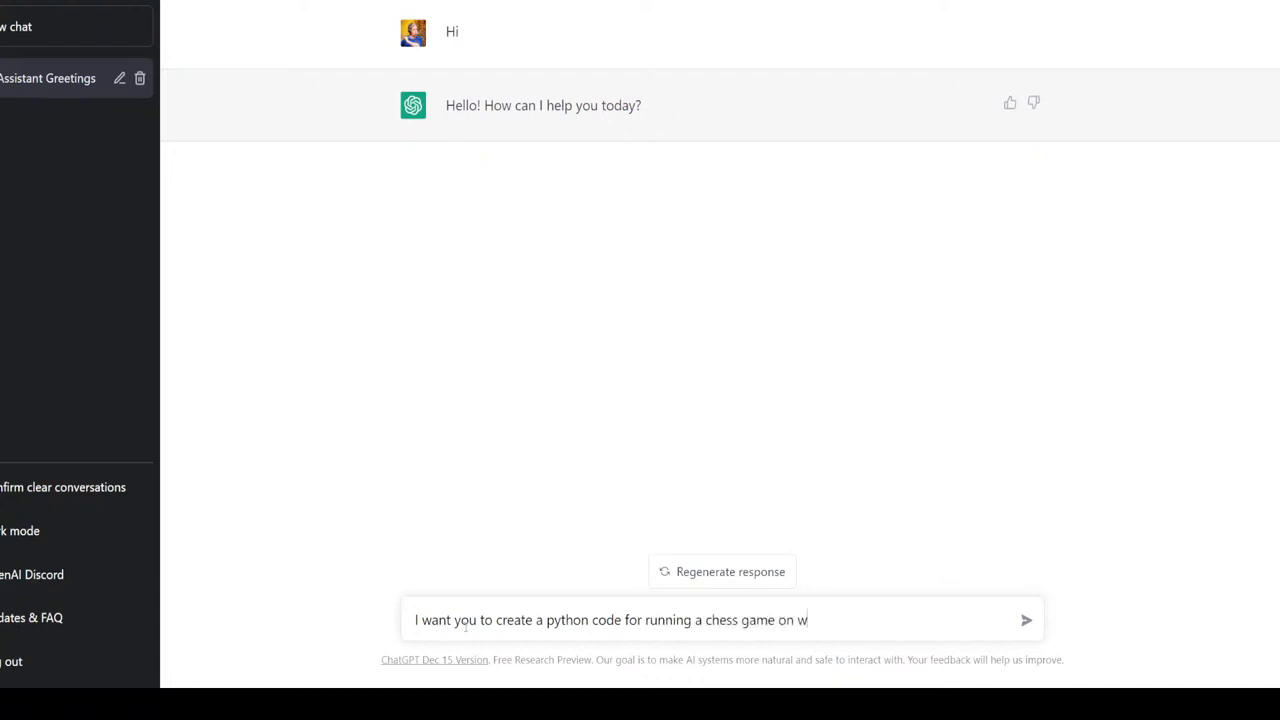
text(indows)
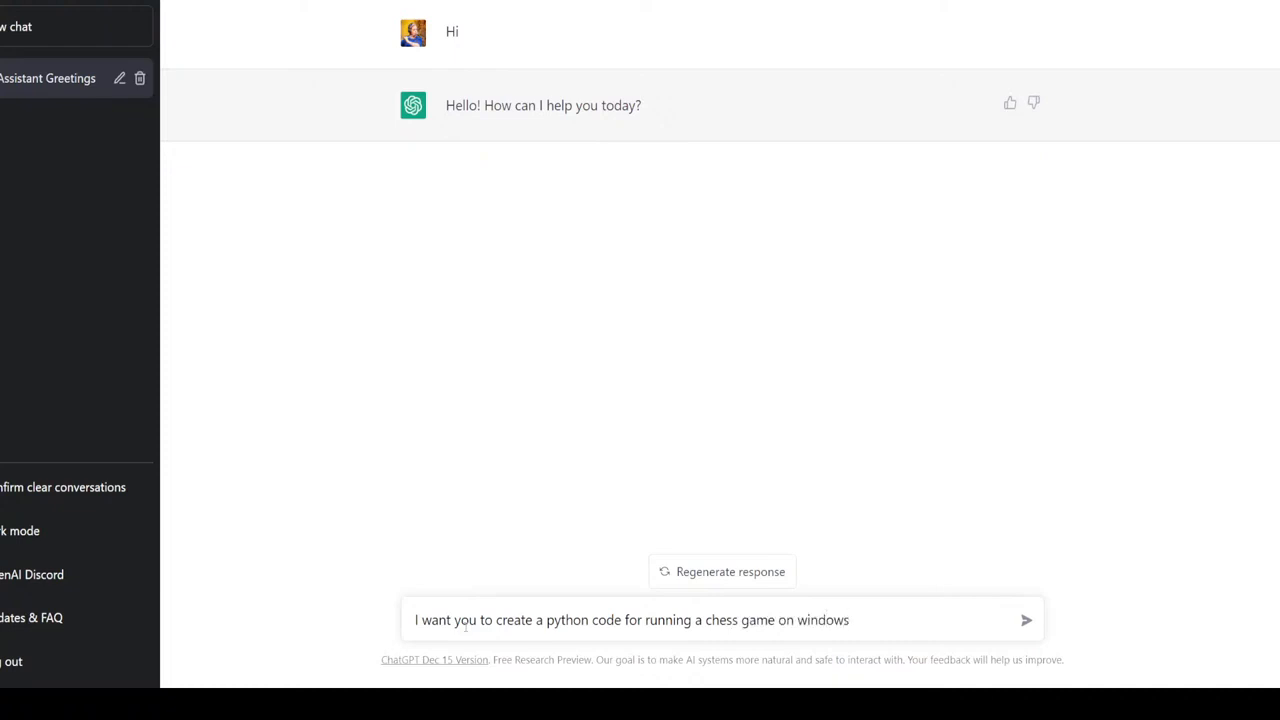
text(.)
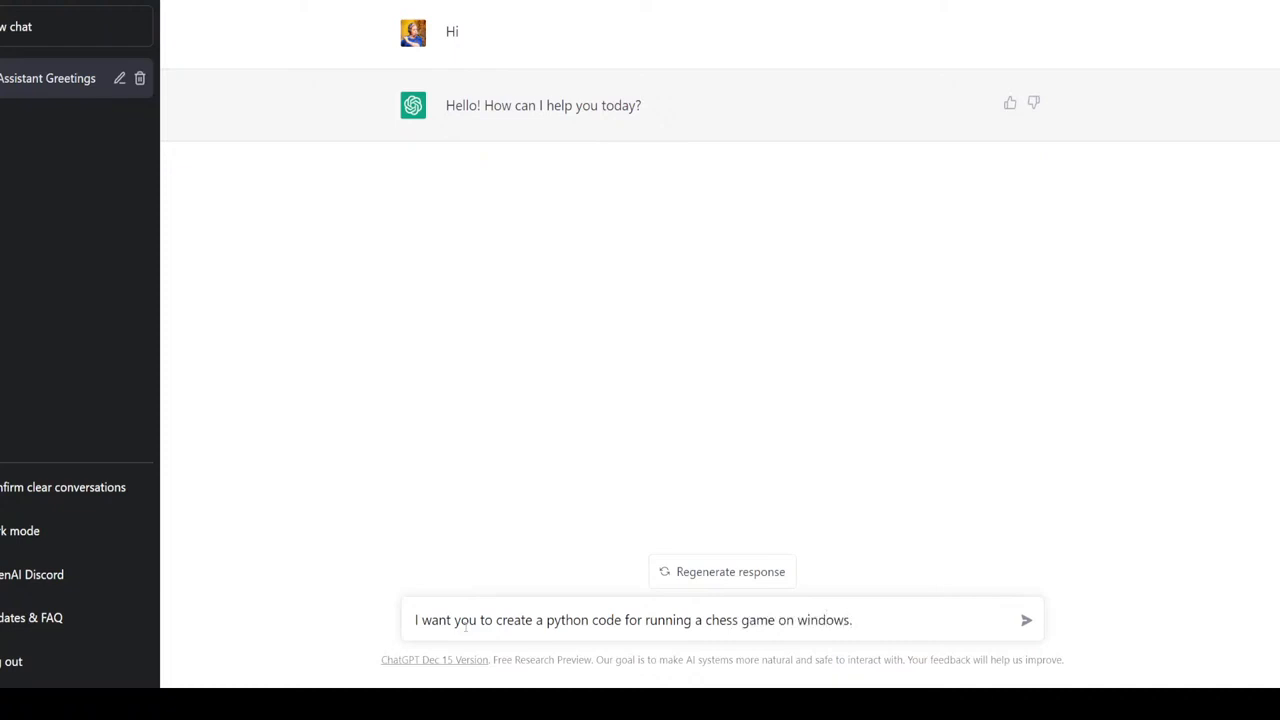
text(Make the chess board)
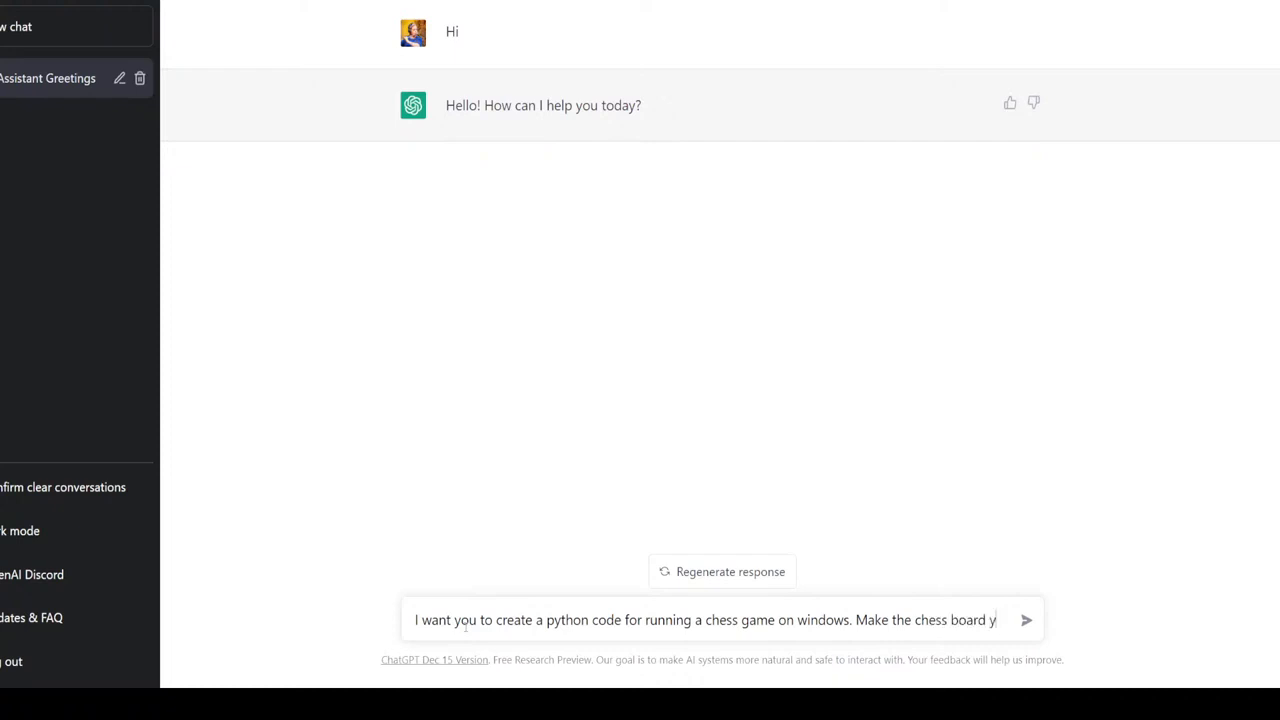
text(yellow and)
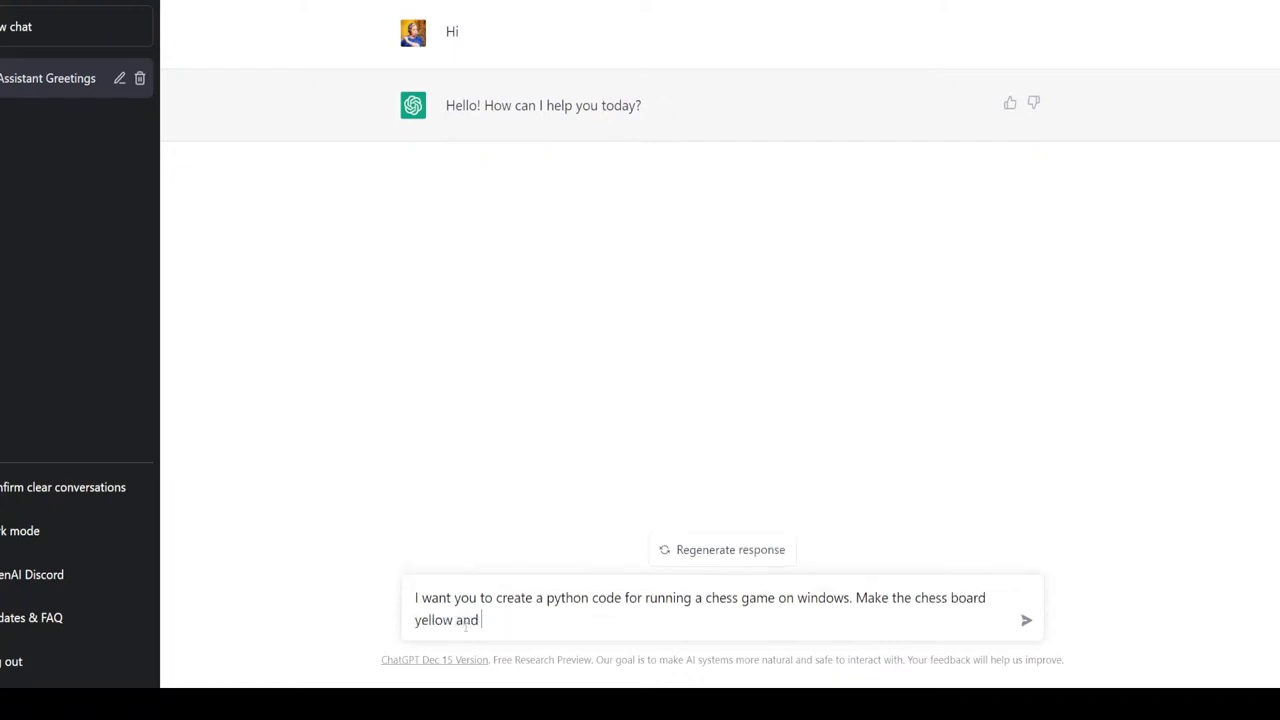
text(pir)
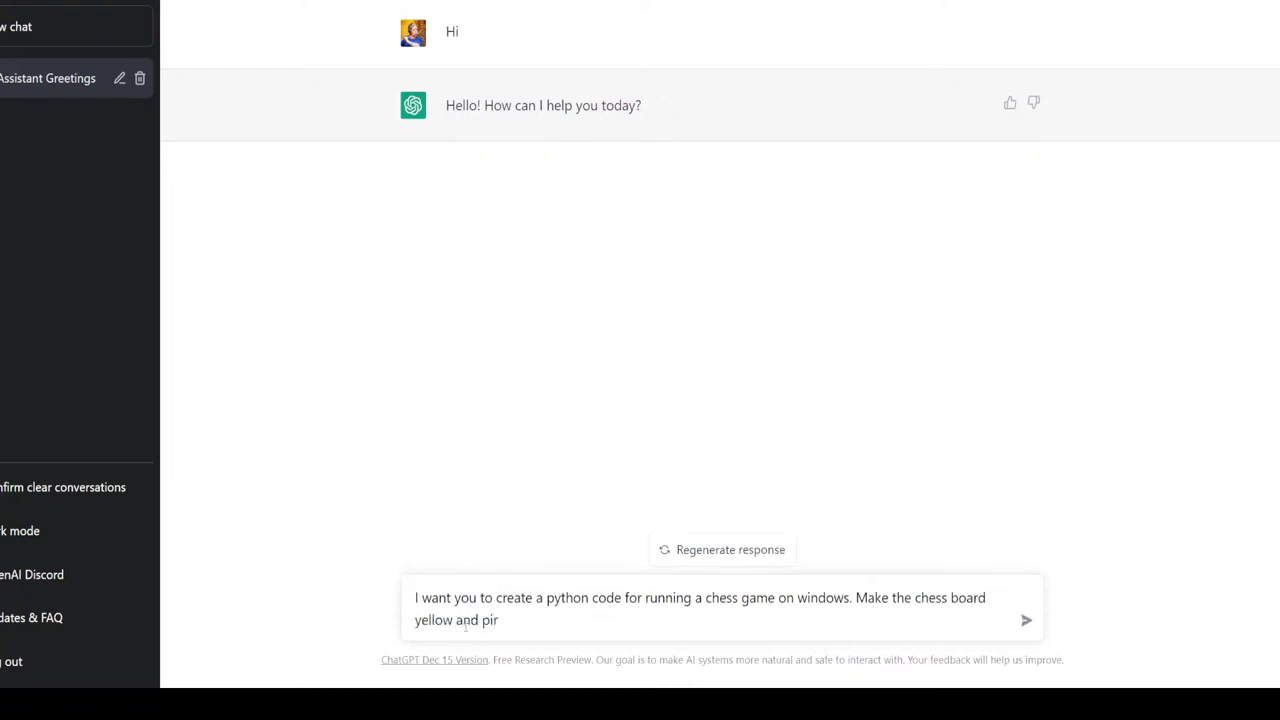
text(ple)
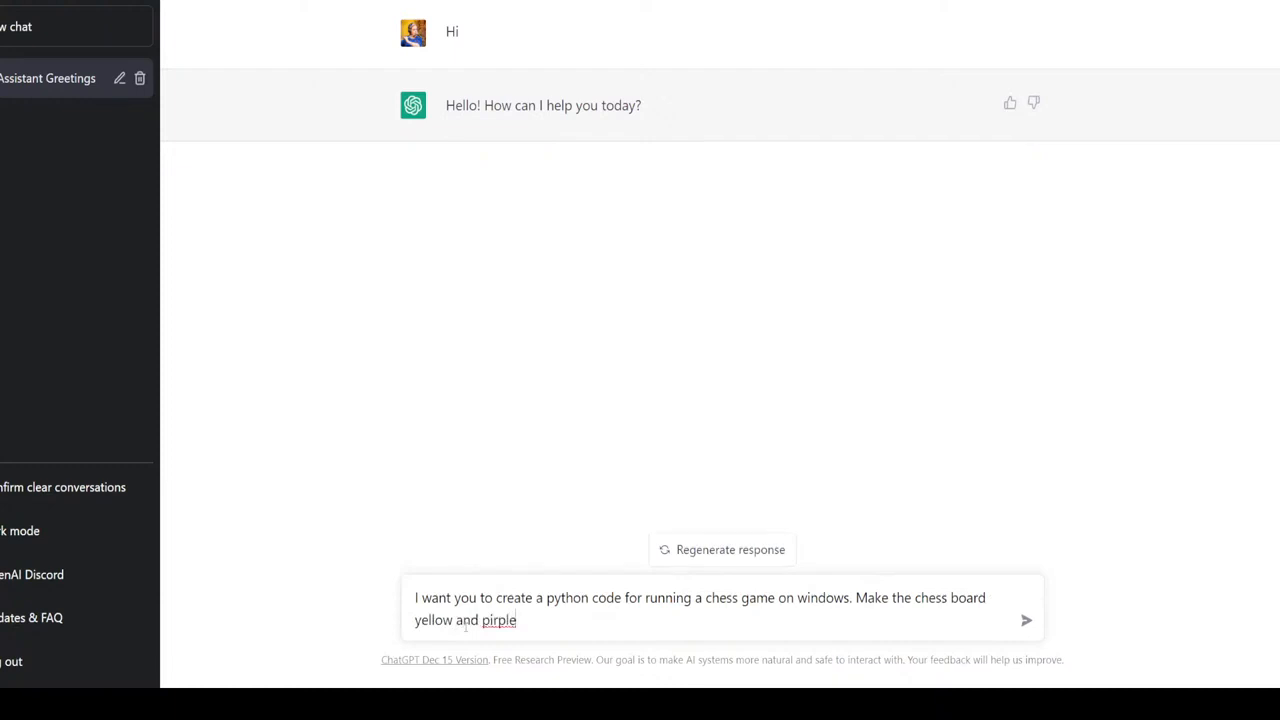
key(BackSpace)
text(u)
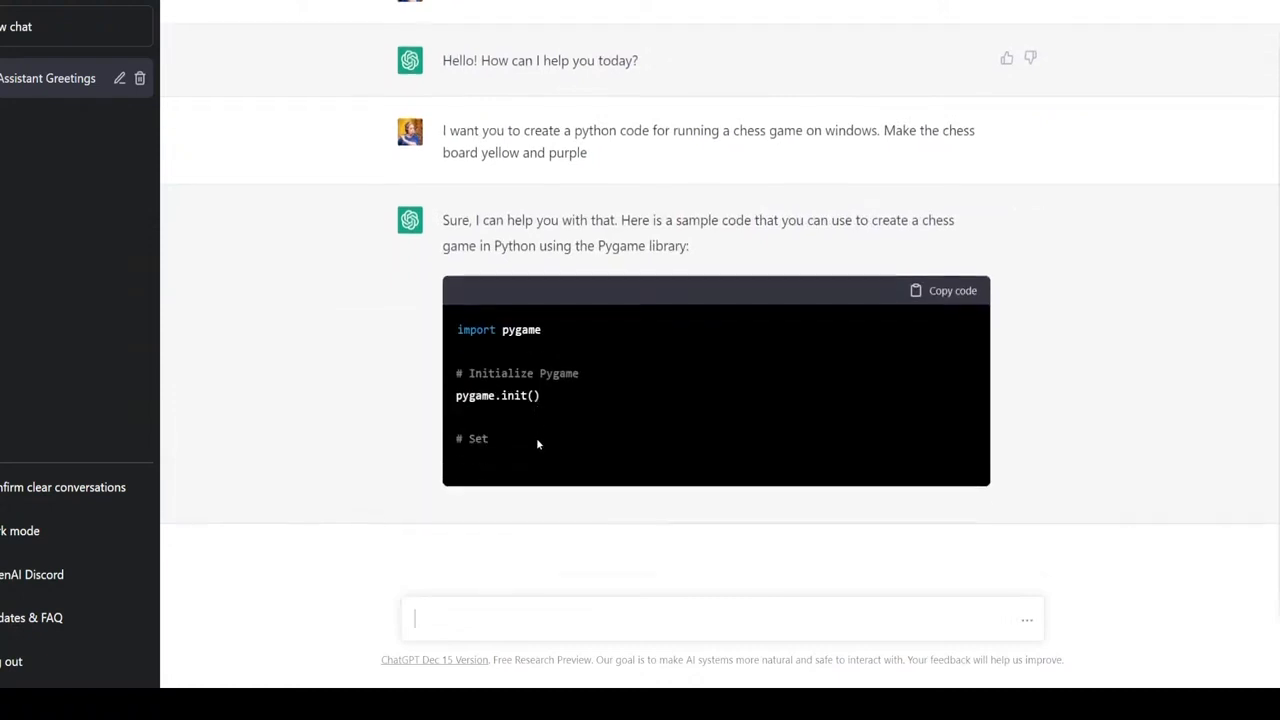
Step: Scroll through the generated Pygame chess-board code and its explanation, then back up
scroll(down, 3)
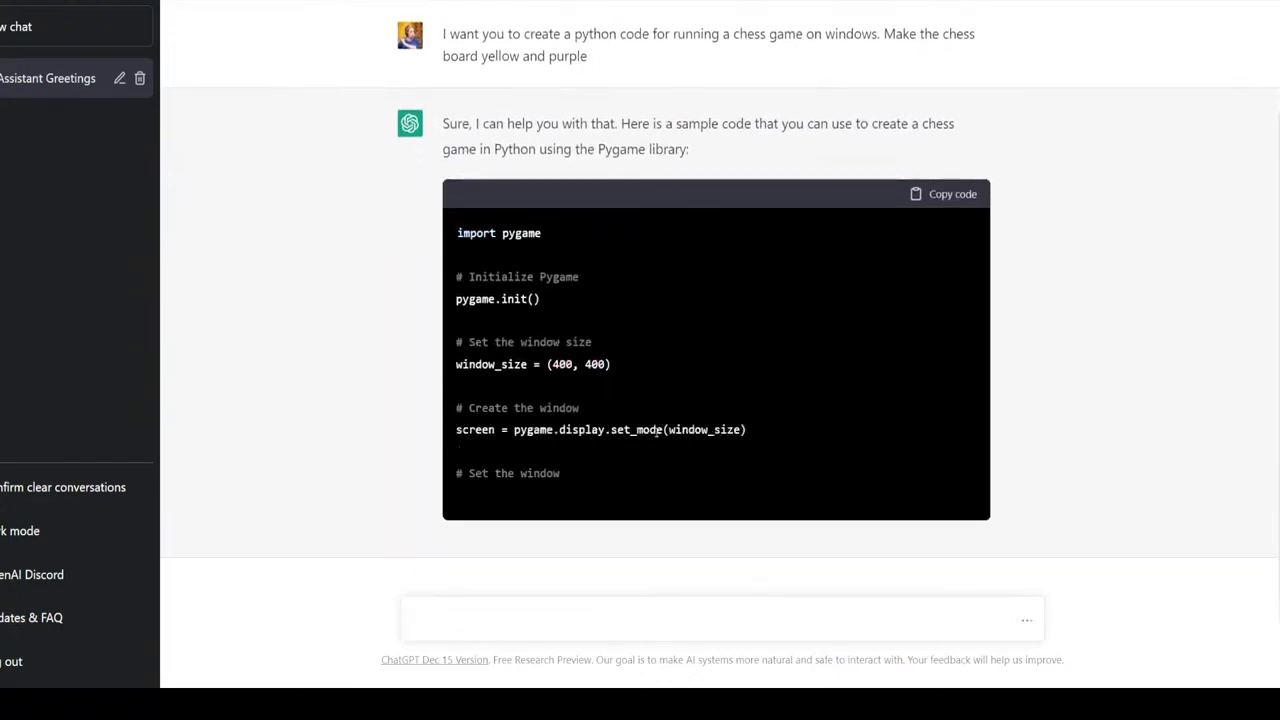
scroll(down, 3)
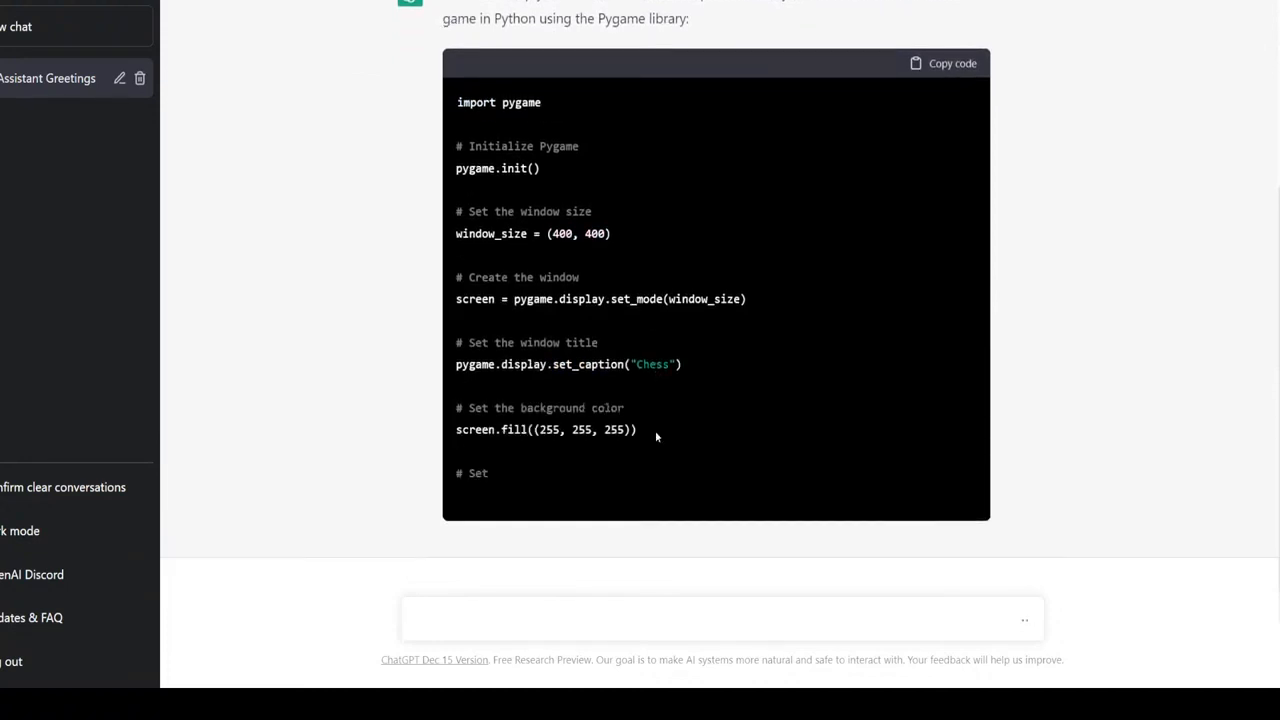
scroll(down, 3)
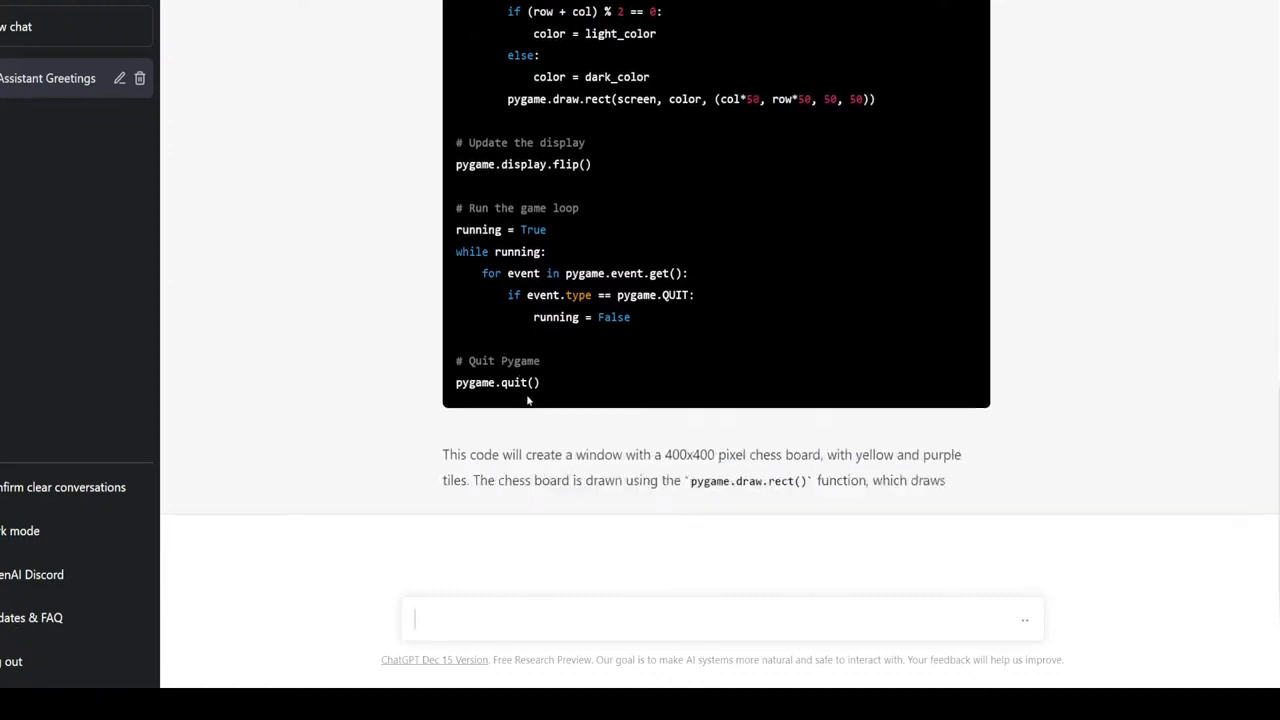
scroll(down, 3)
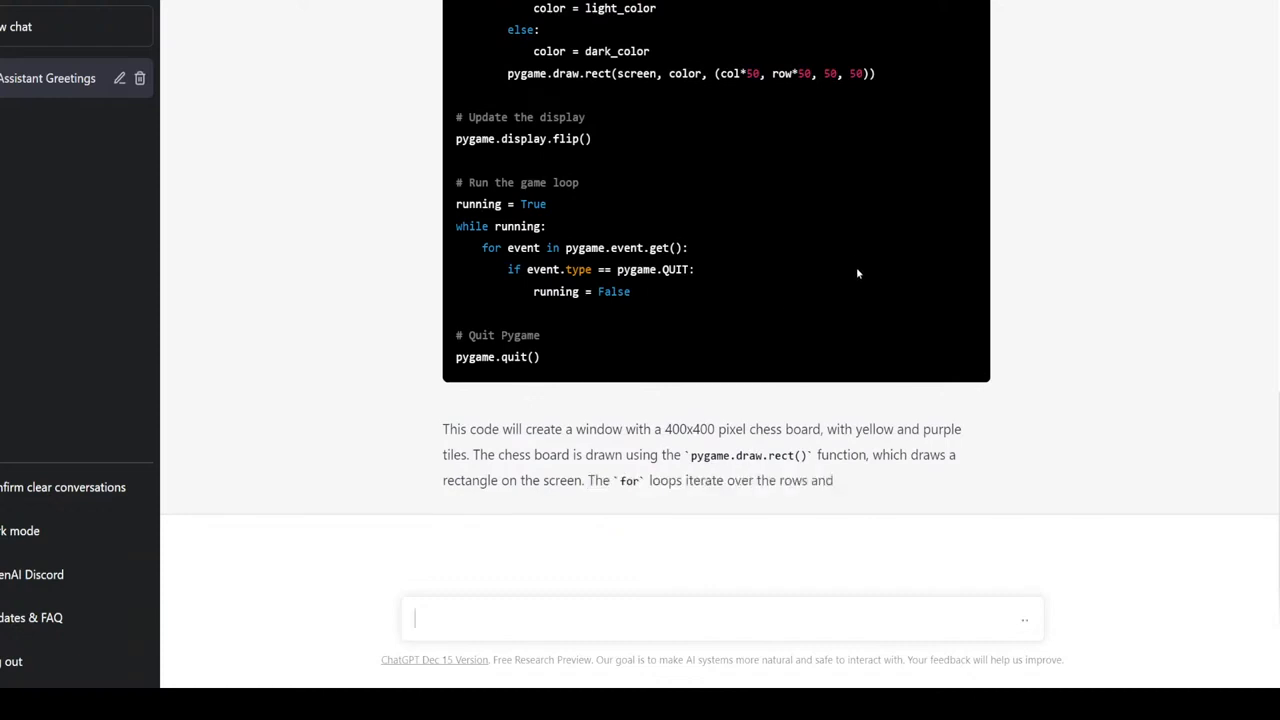
scroll(up, 3)
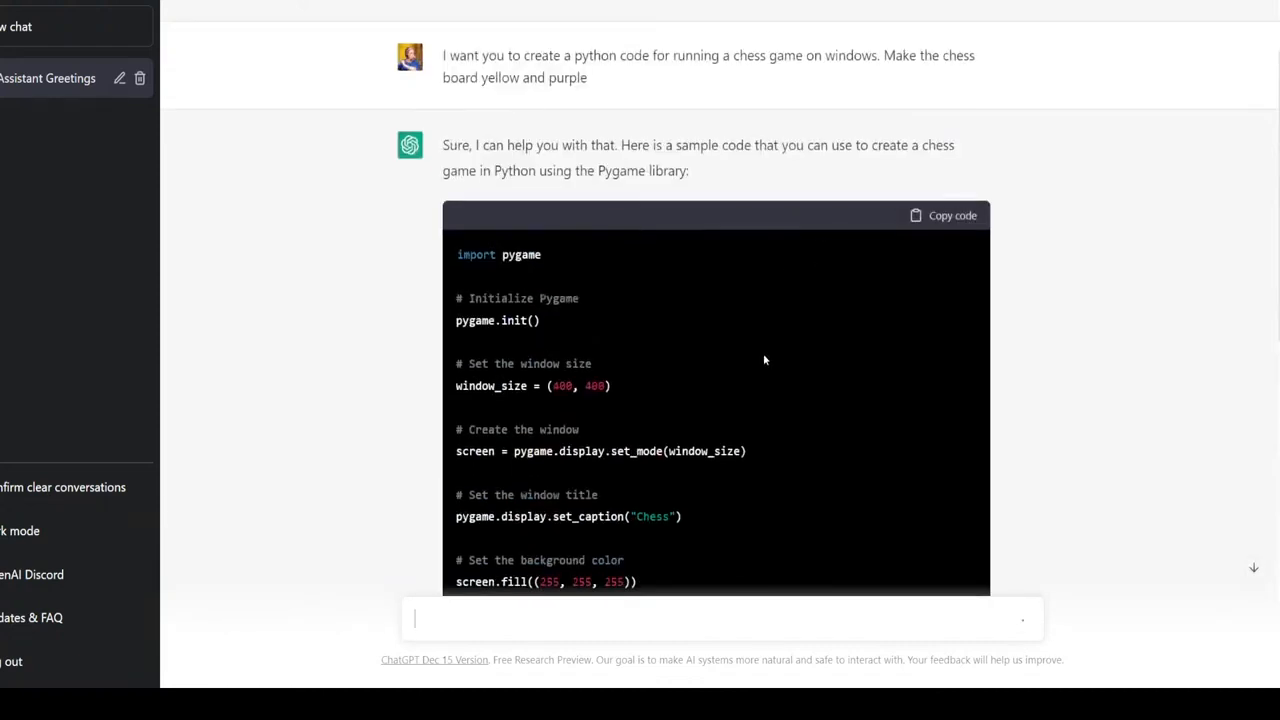
mouse_move(548, 450)
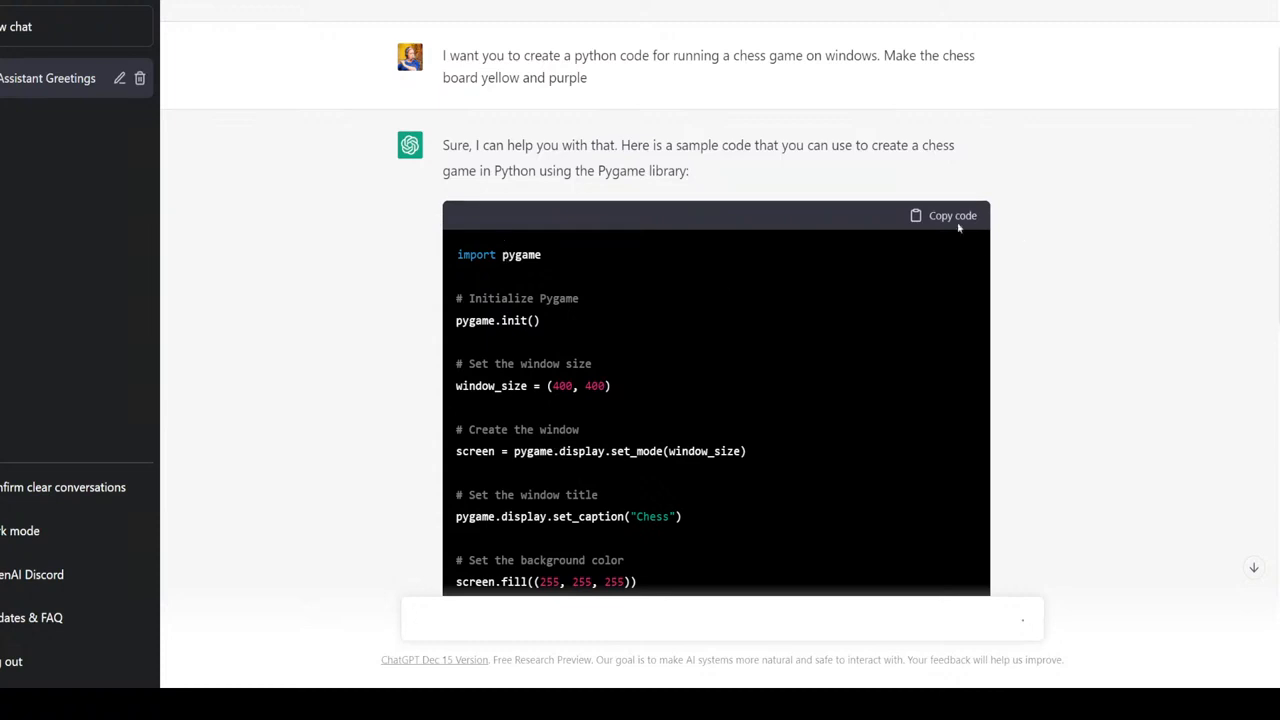
Step: Copy the generated chess code for pasting into main.py in PyCharm
click(952, 216)
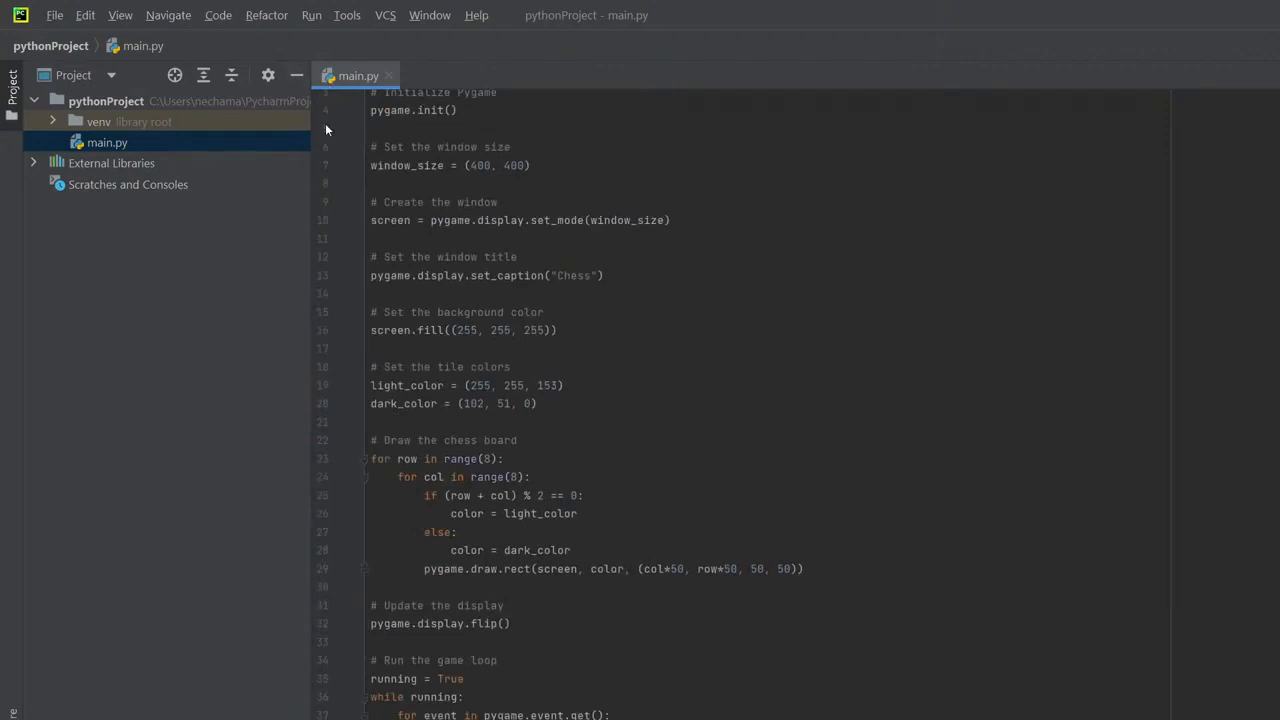
mouse_move(404, 390)
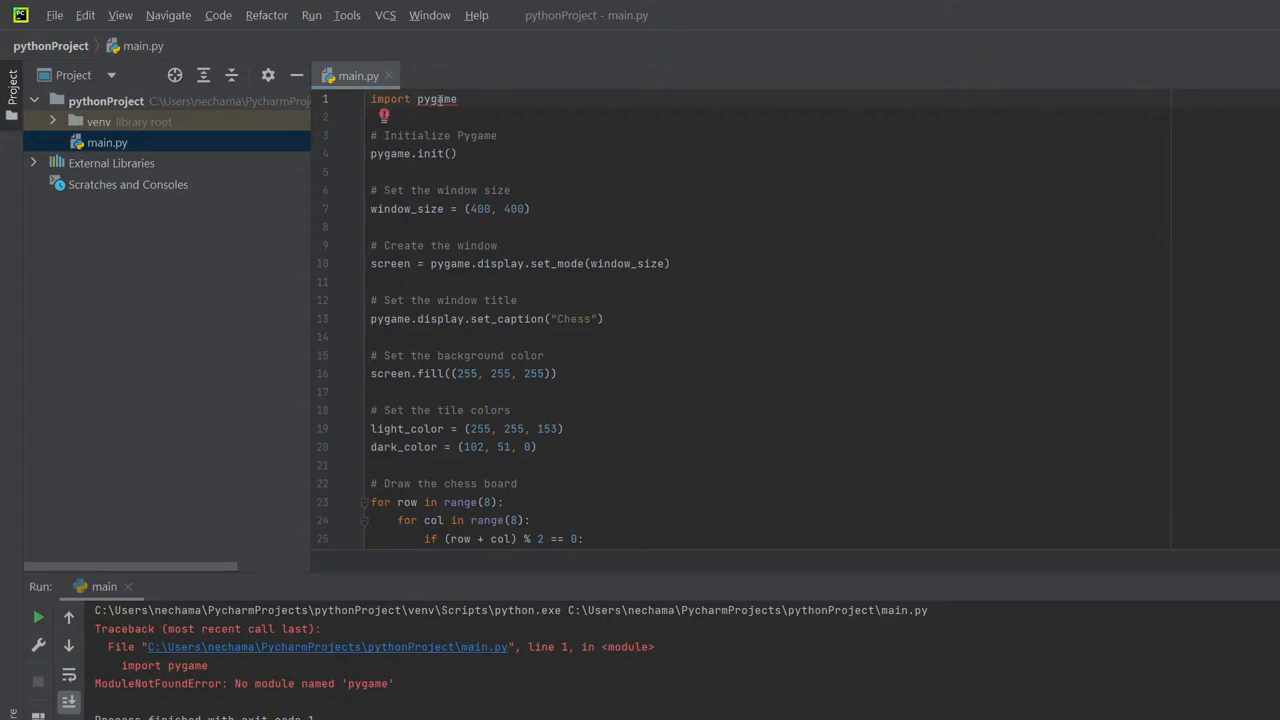
Step: Select the pygame module name on line 1 after the ModuleNotFoundError
double_click(436, 100)
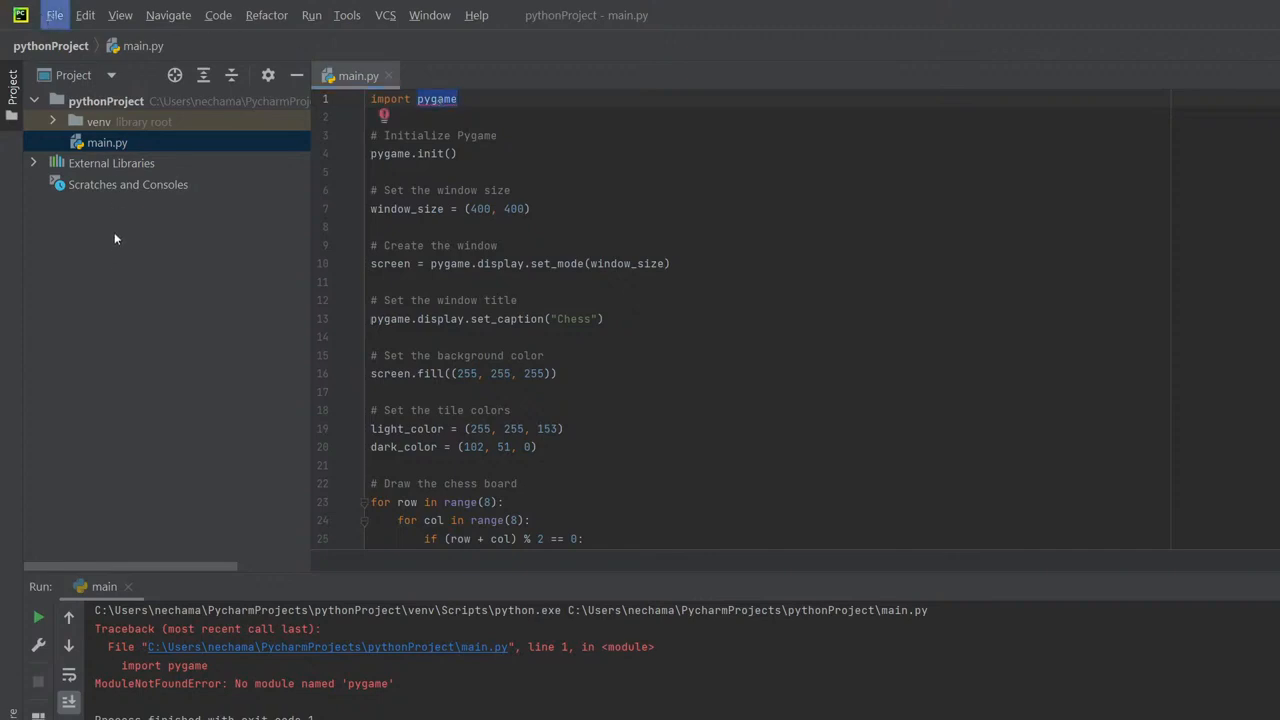
mouse_move(386, 268)
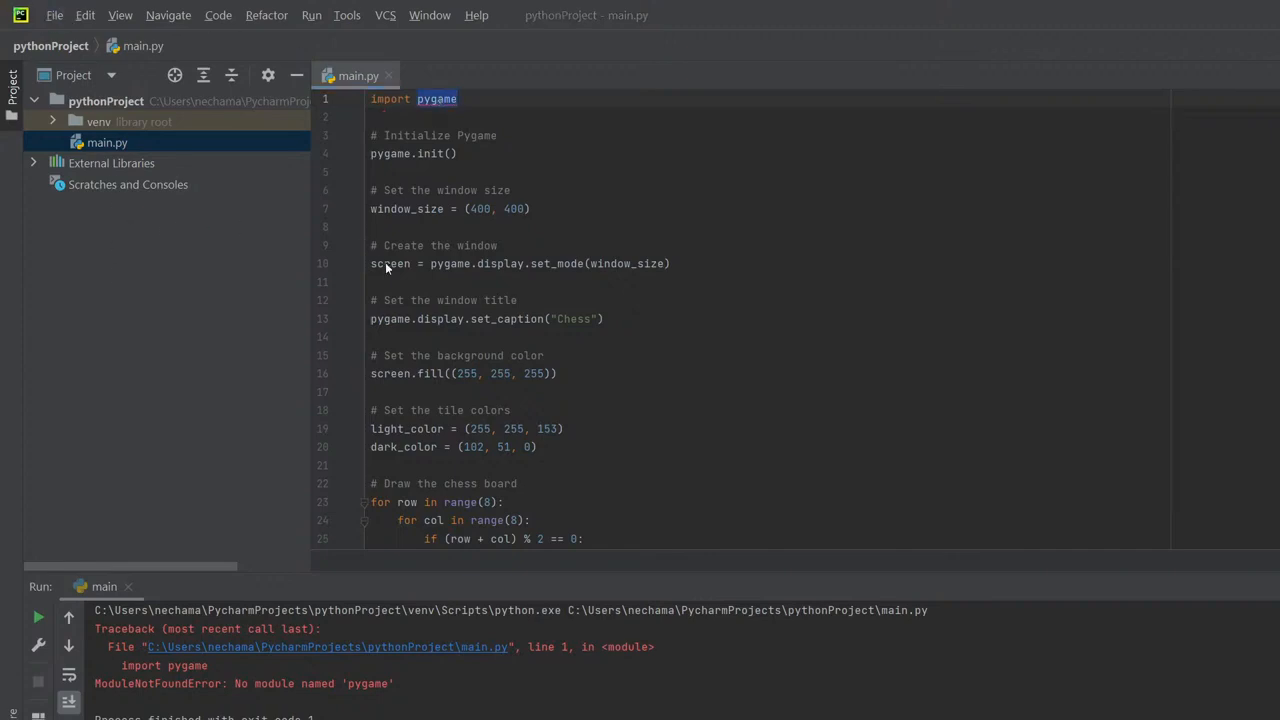
mouse_move(352, 508)
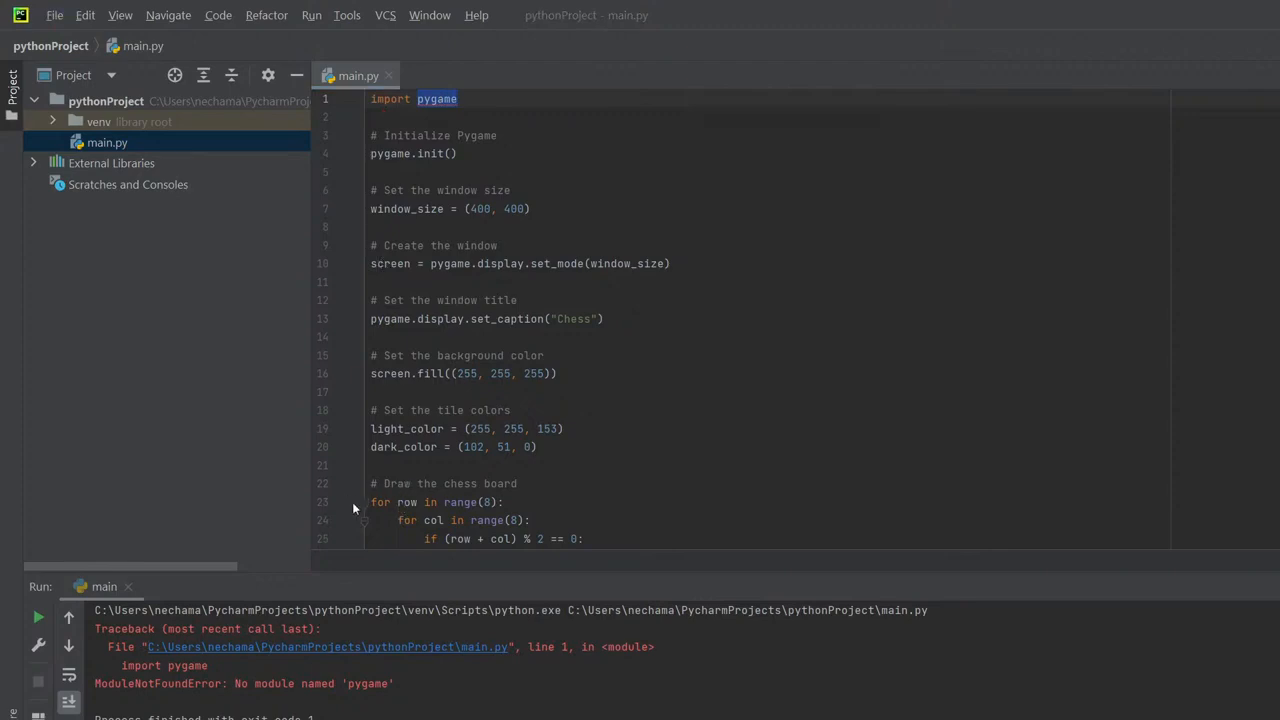
mouse_move(680, 176)
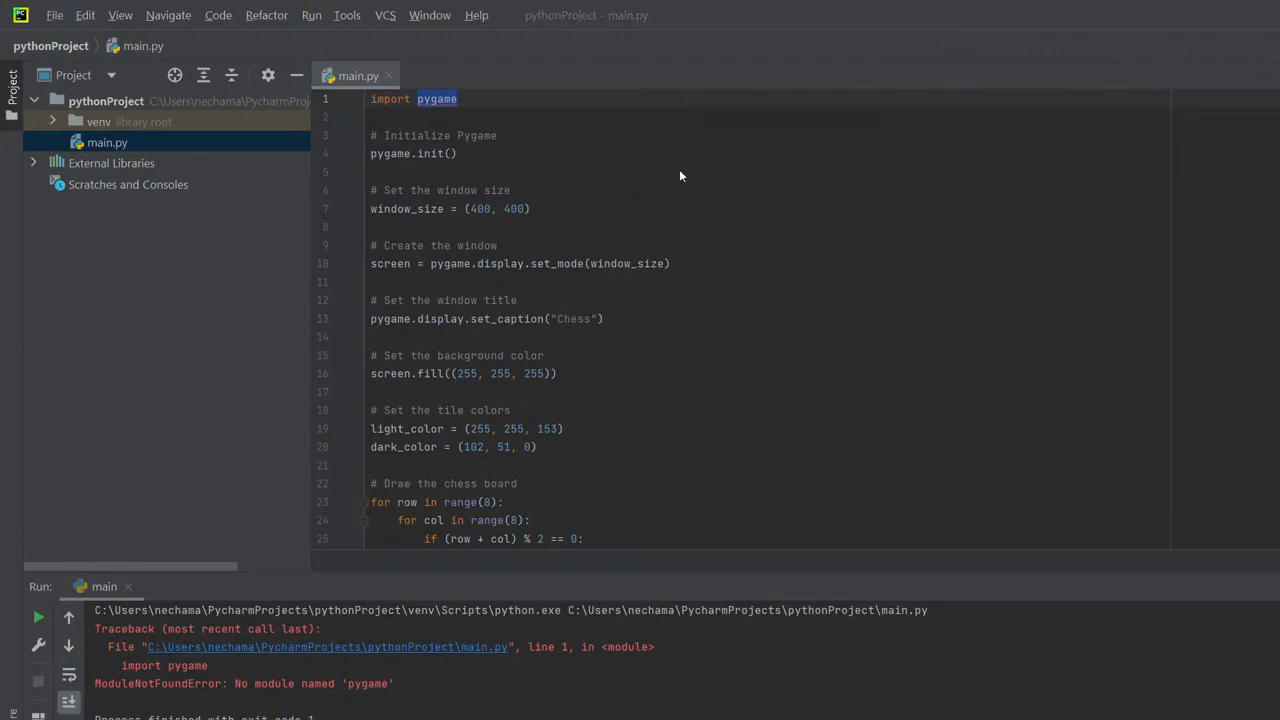
mouse_move(588, 242)
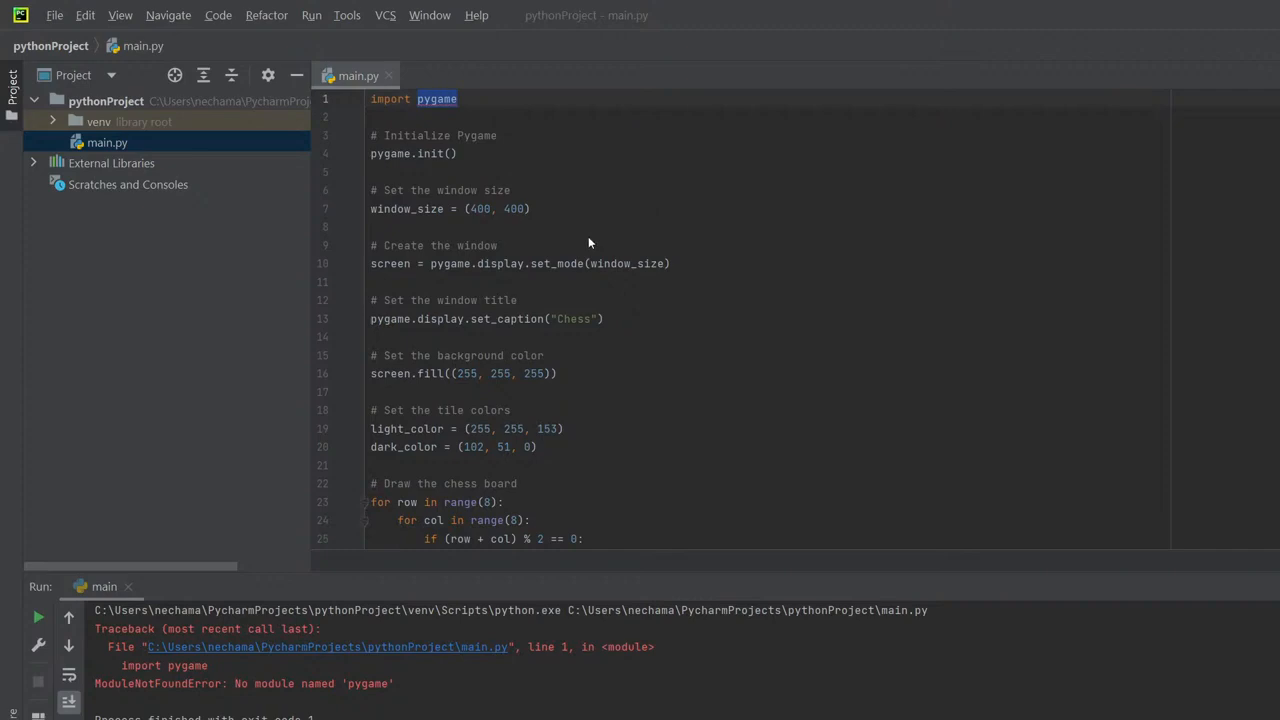
mouse_move(648, 228)
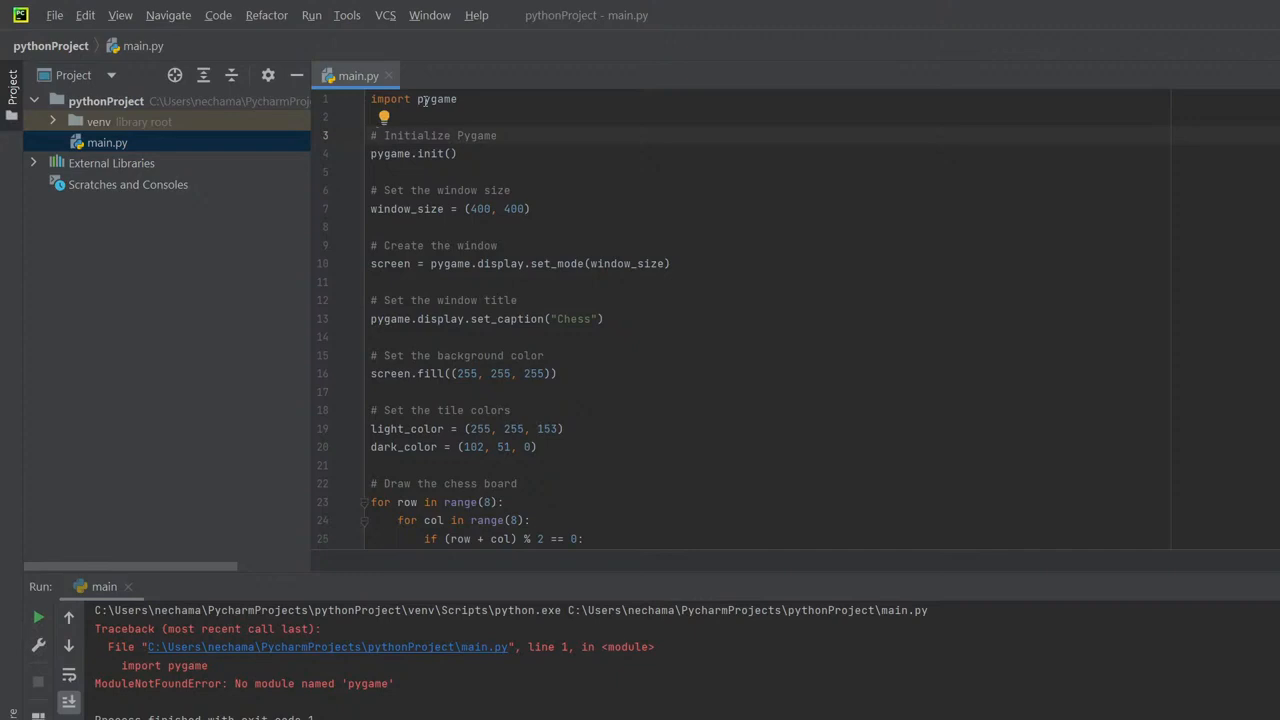
Step: Install pygame via the quick-fix so main.py runs cleanly, then return to ChatGPT
click(38, 616)
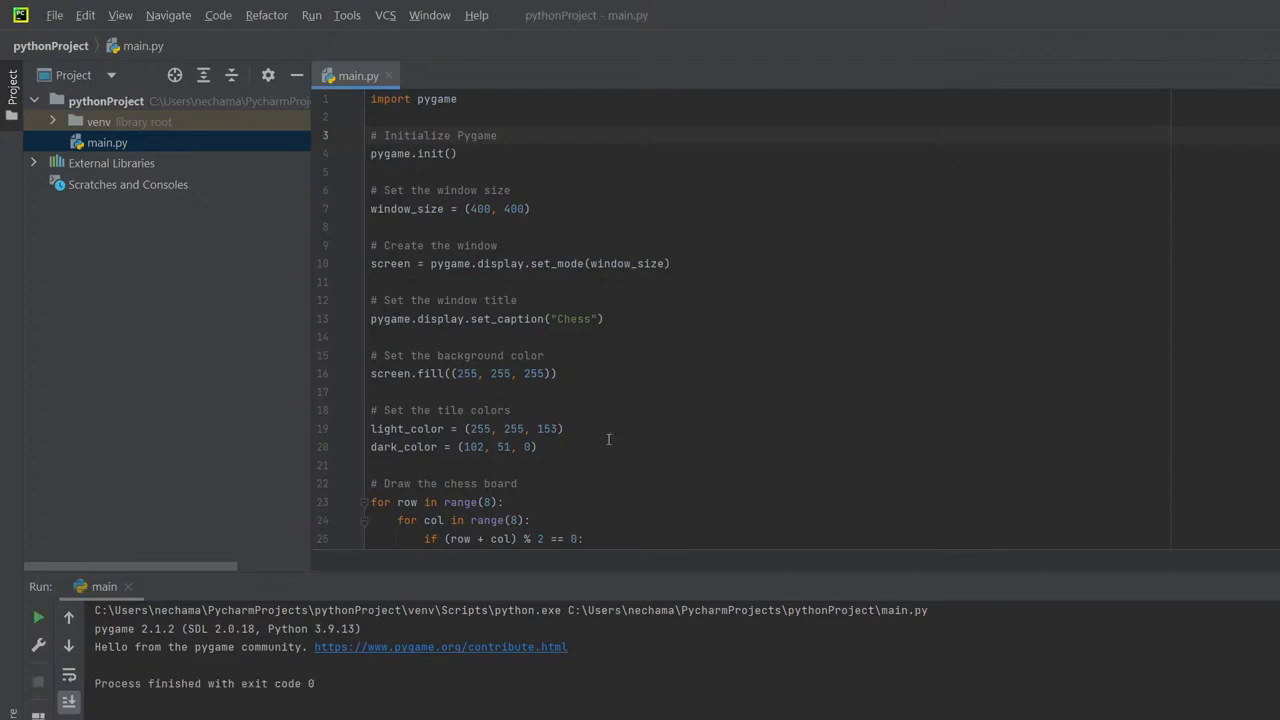
scroll(down, 3)
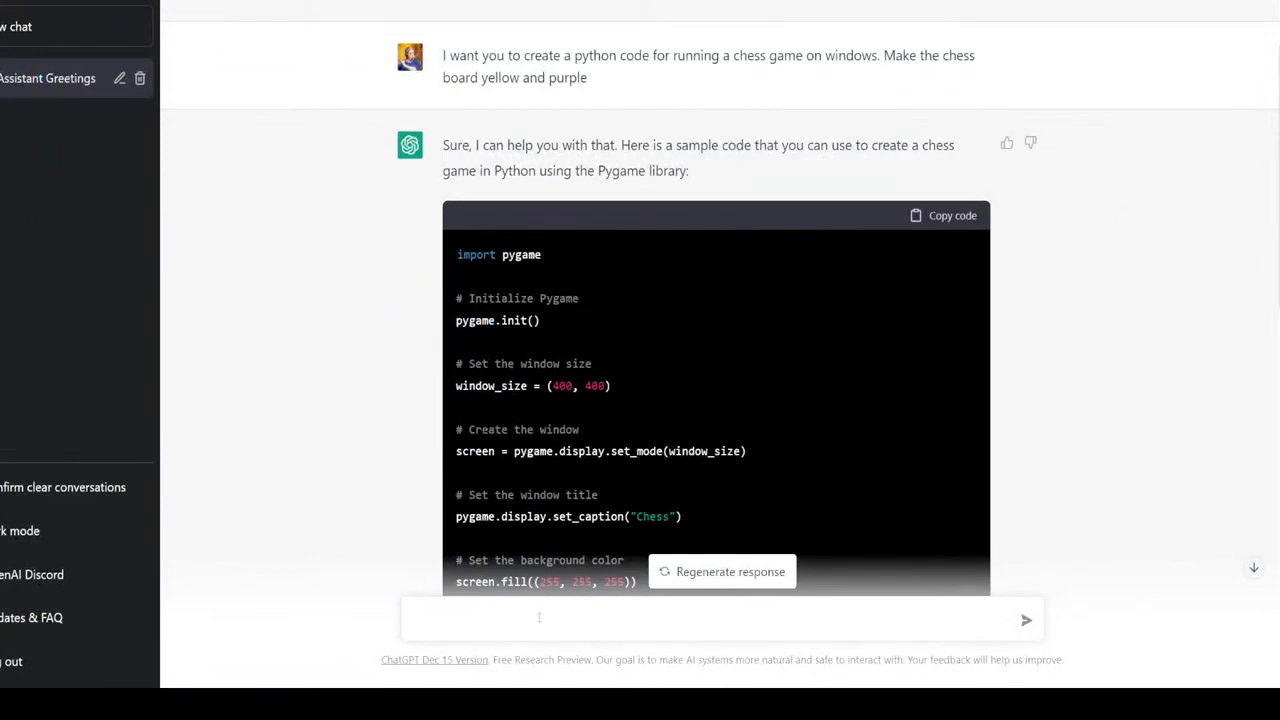
Step: Send a follow-up saying the code only shows the board and should include the game
text(This code only sho)
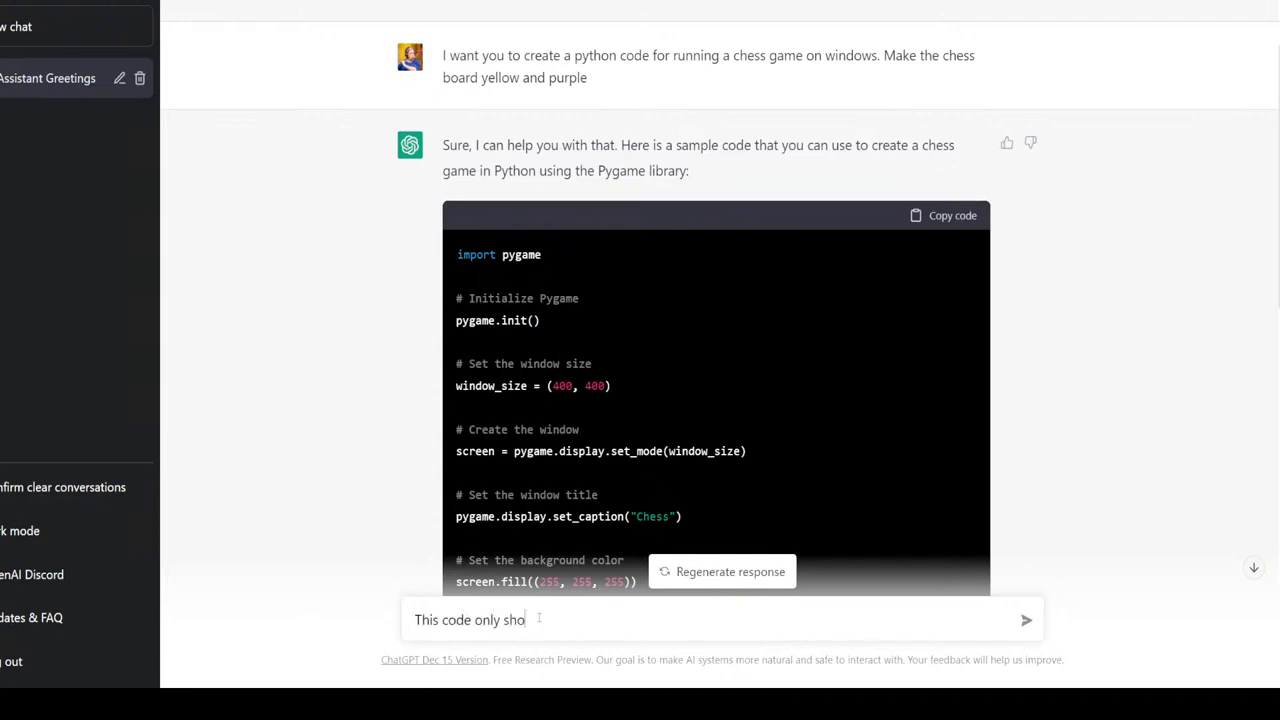
text(ws the board but does)
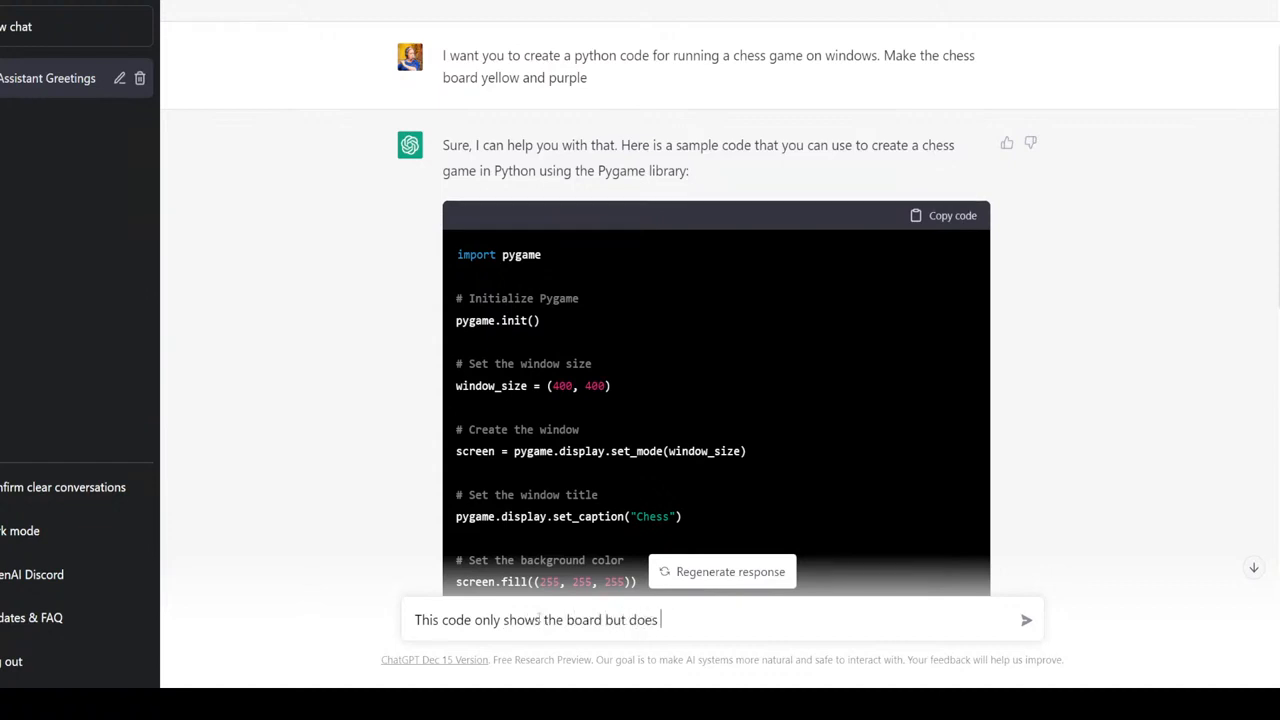
text(include the game)
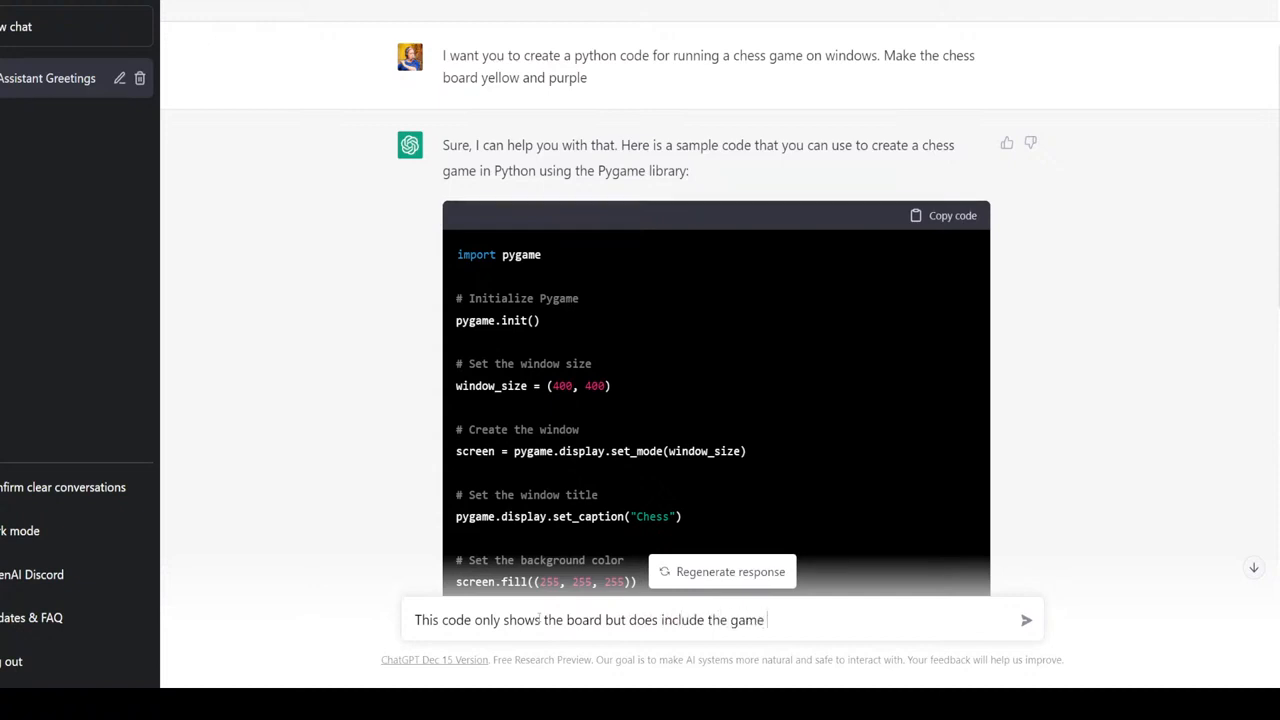
text(- p)
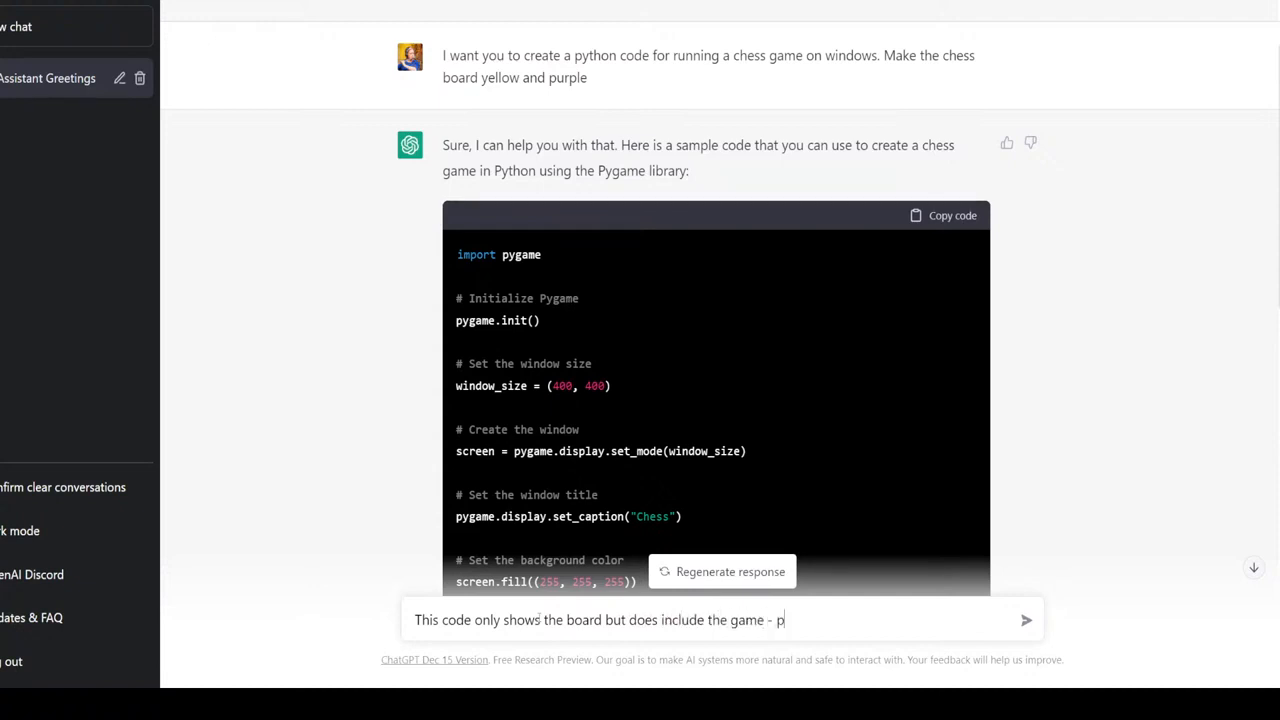
click(1026, 620)
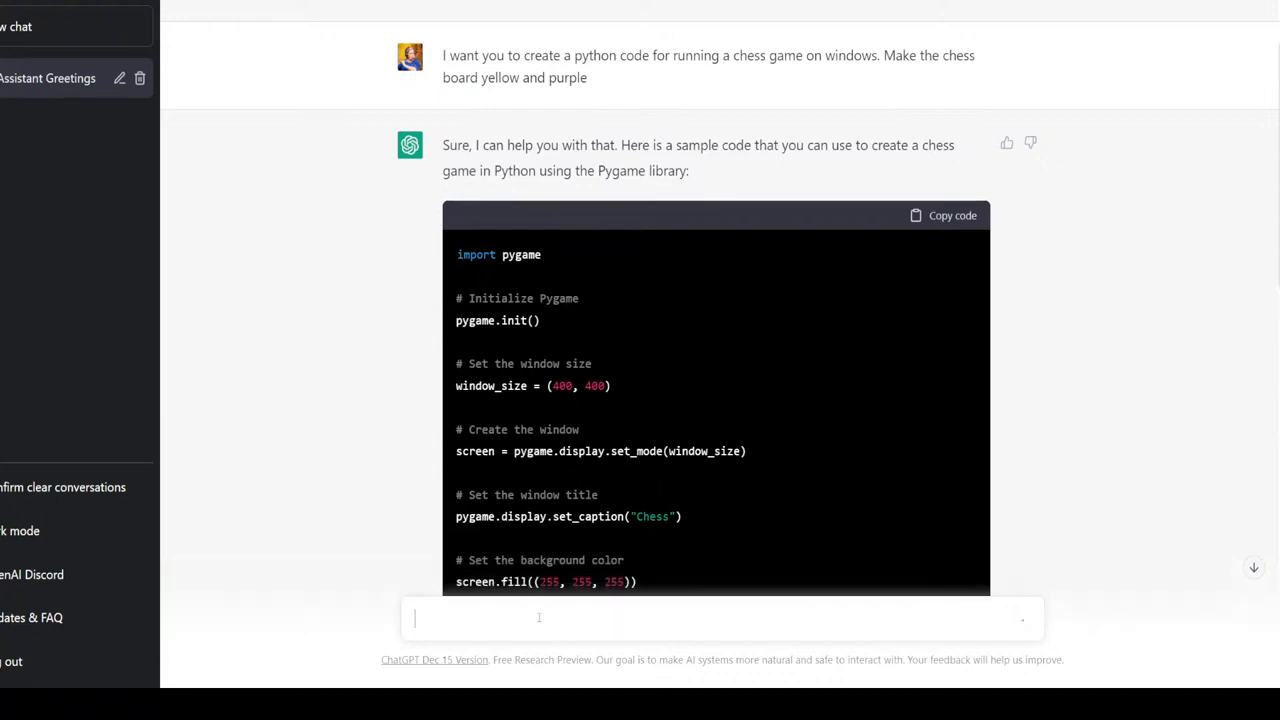
Step: Follow the new reply adding piece images like black_pawn.png, starting layout and piece locations
scroll(down, 3)
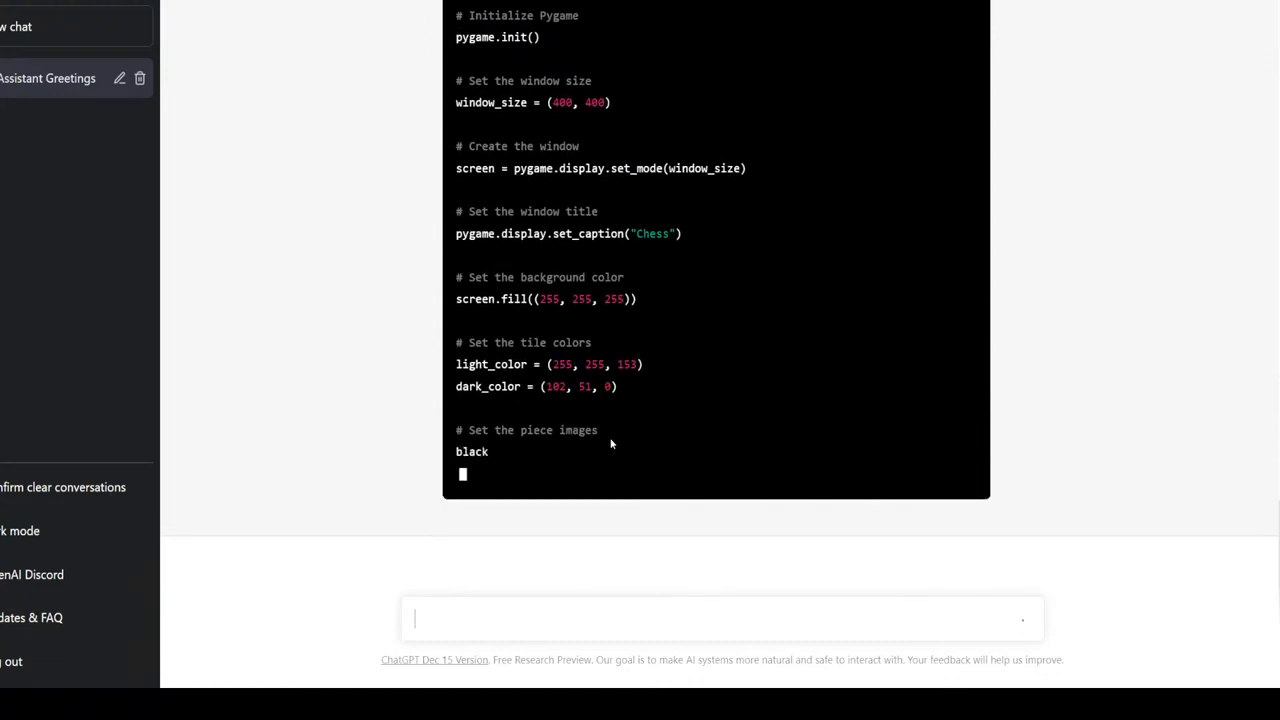
text(black_pawn = pygame.image.load("black_pawn.png"))
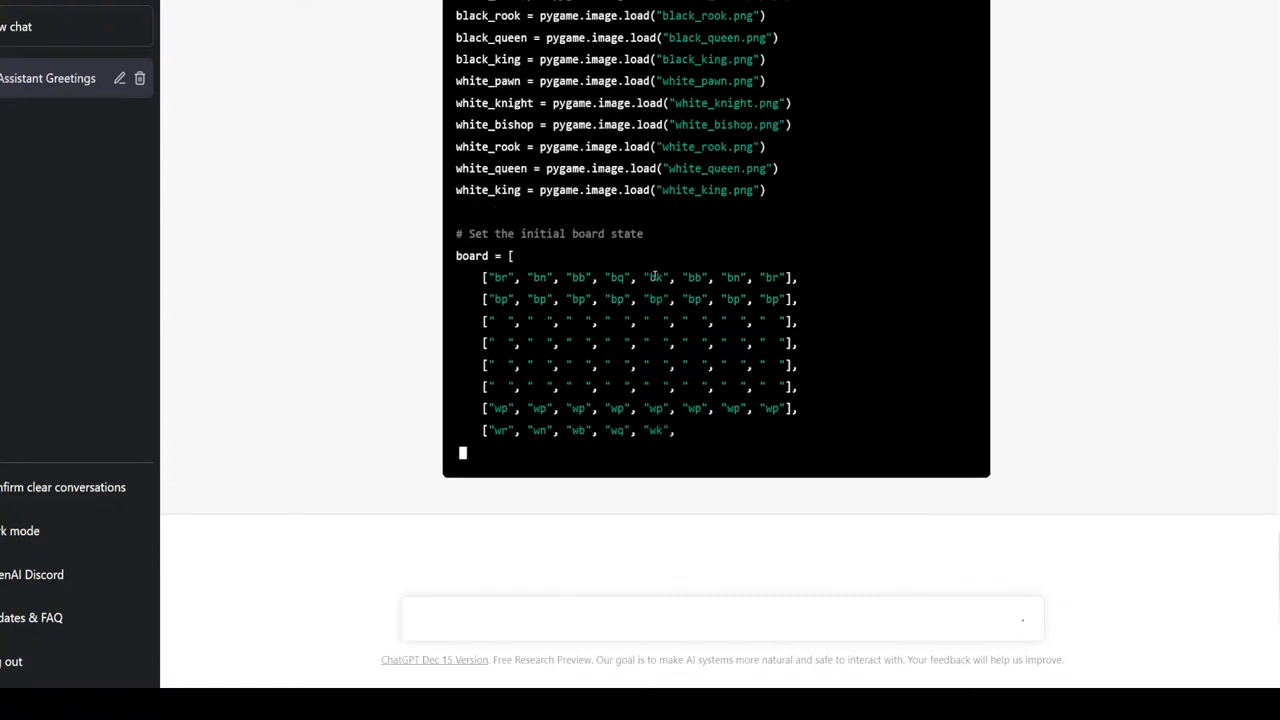
scroll(down, 3)
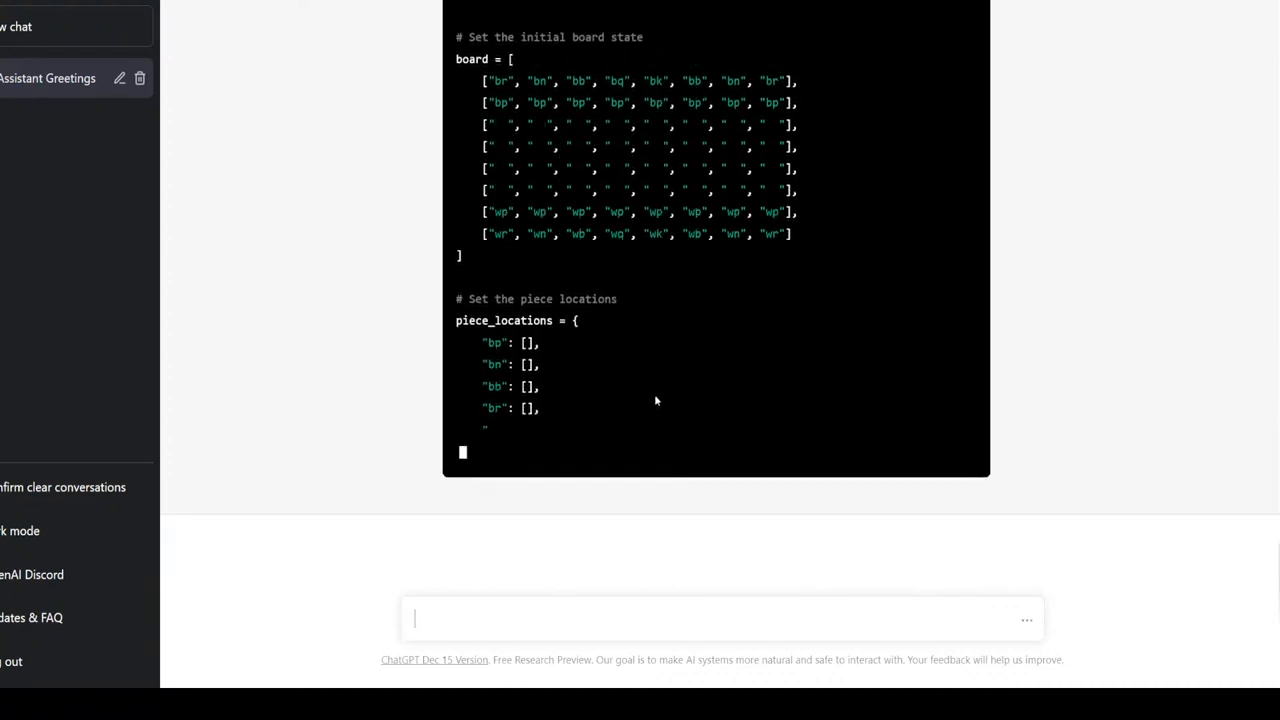
scroll(down, 3)
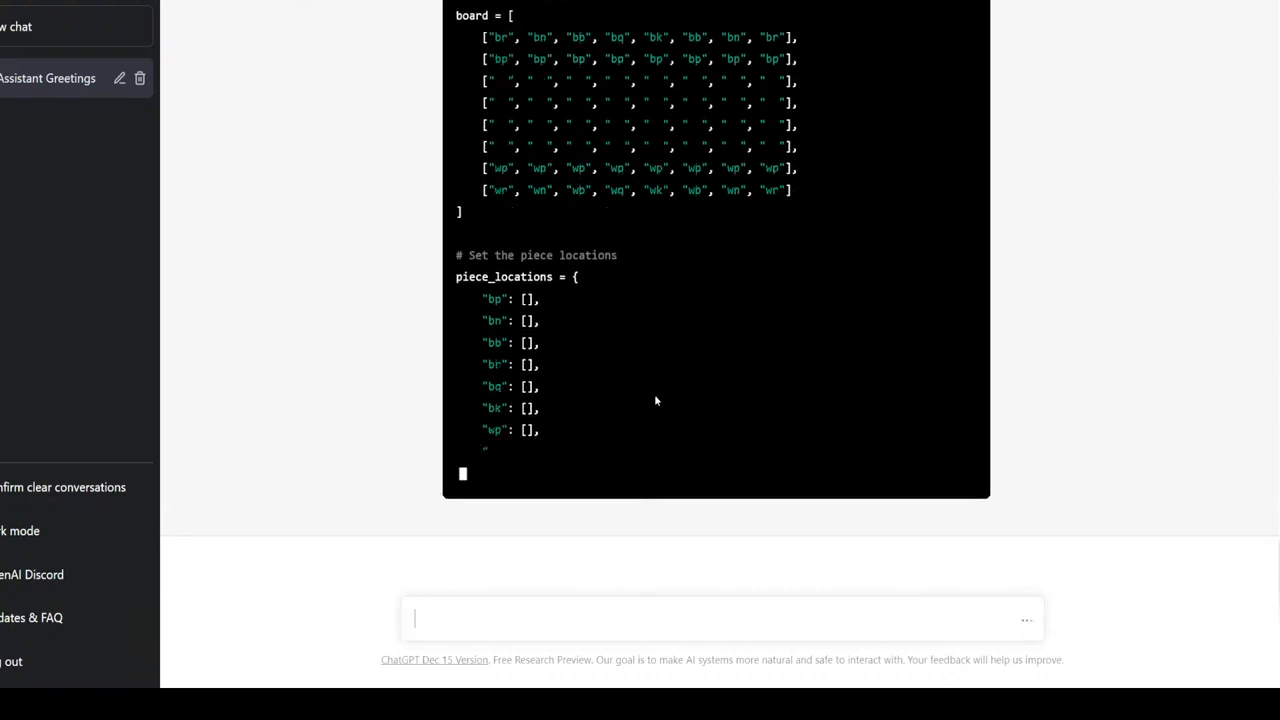
scroll(down, 3)
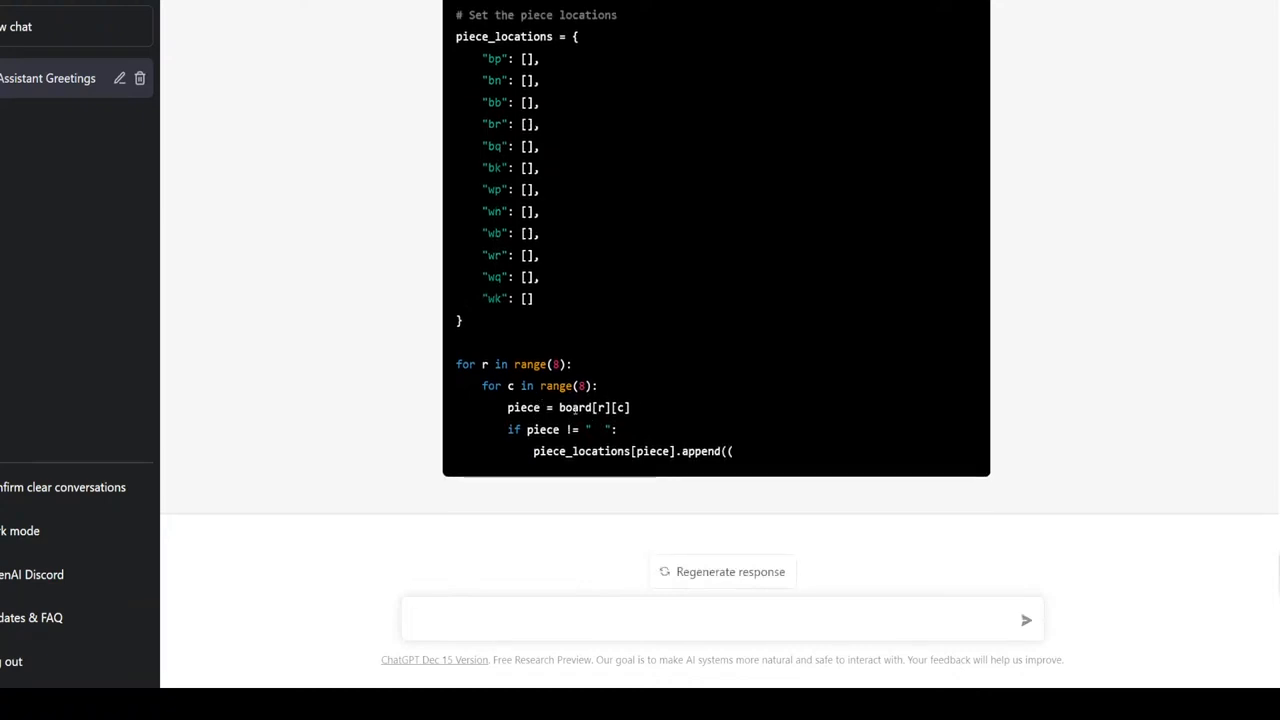
Step: Select the truncated loop code and send a prompt saying "I am missing" code
drag(456, 14, 732, 452)
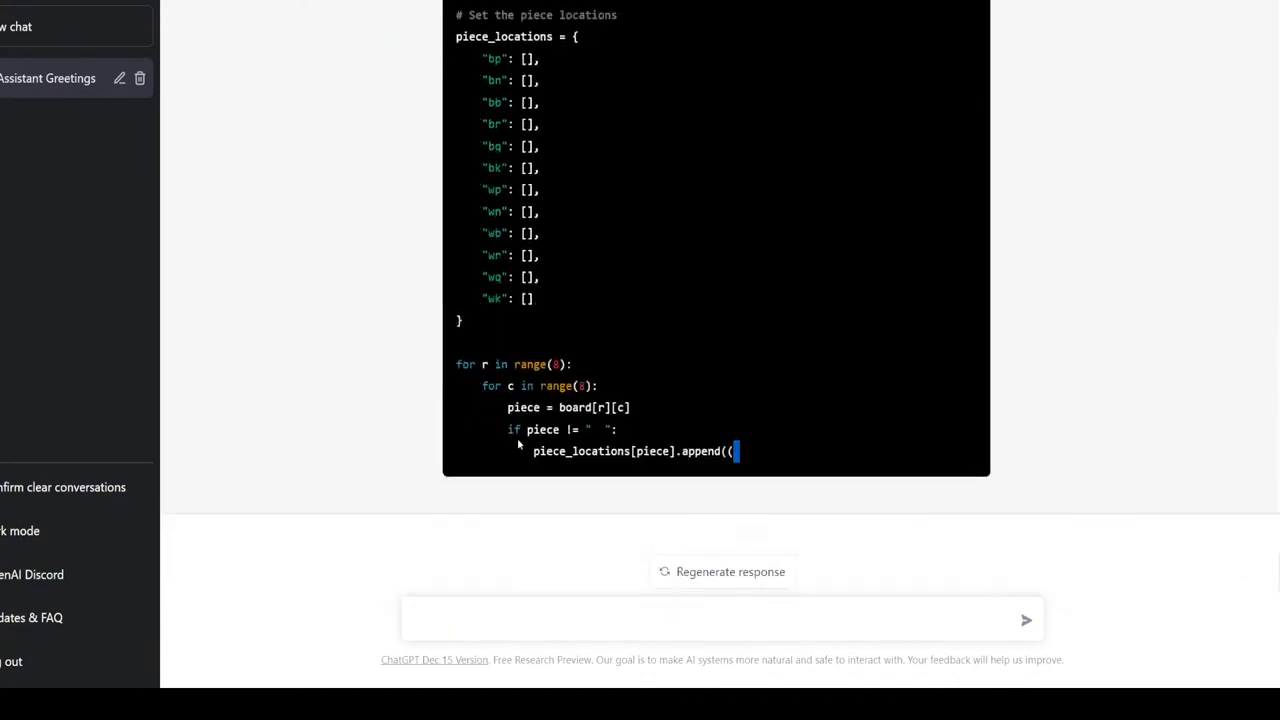
mouse_move(762, 432)
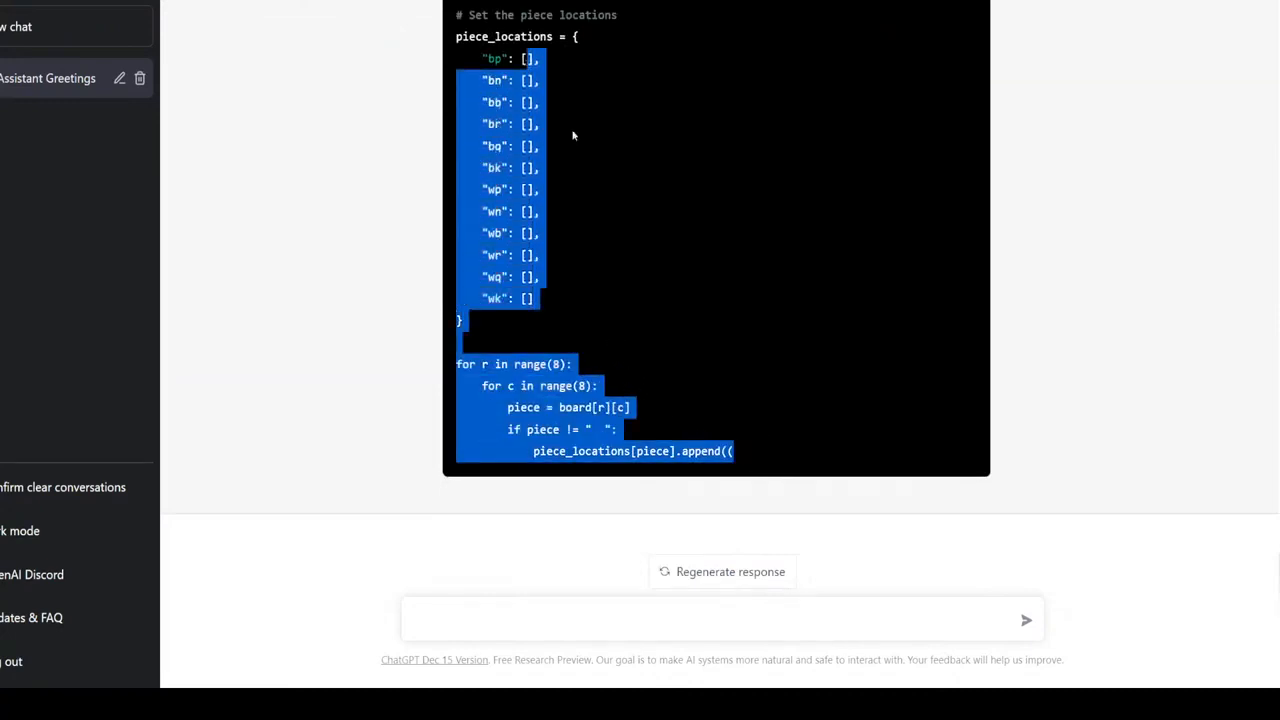
click(628, 620)
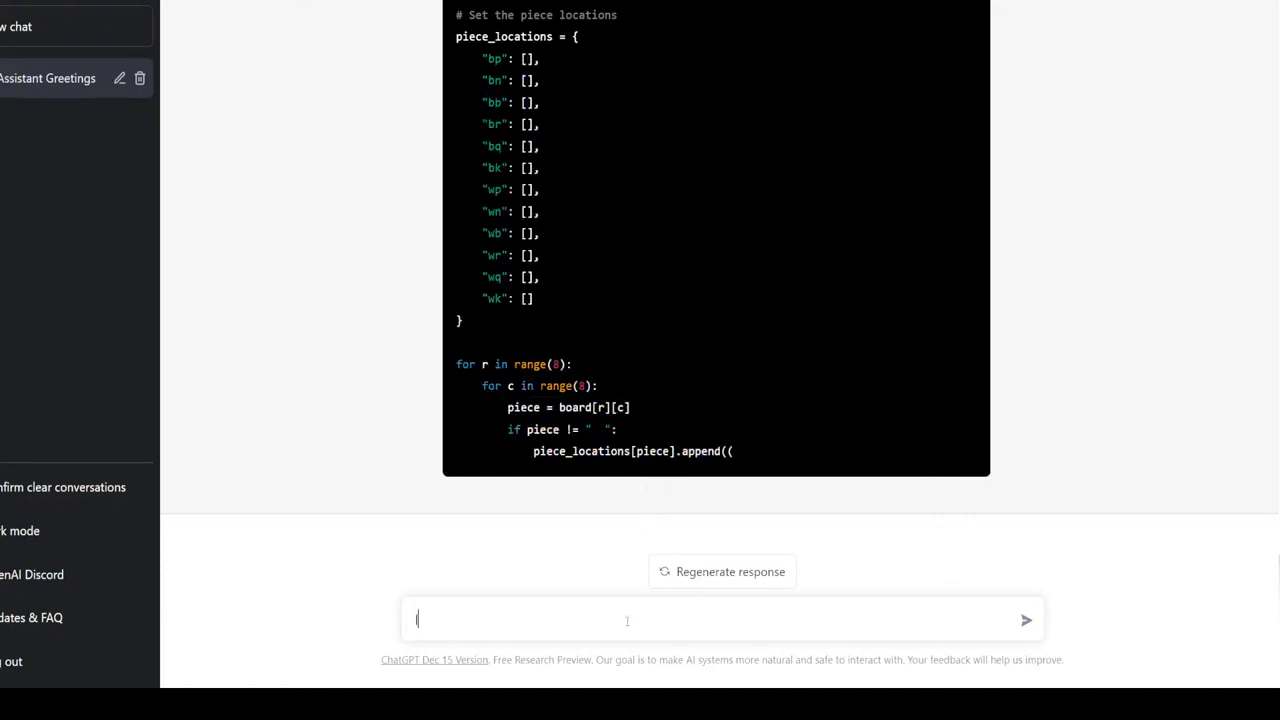
text(I am missin)
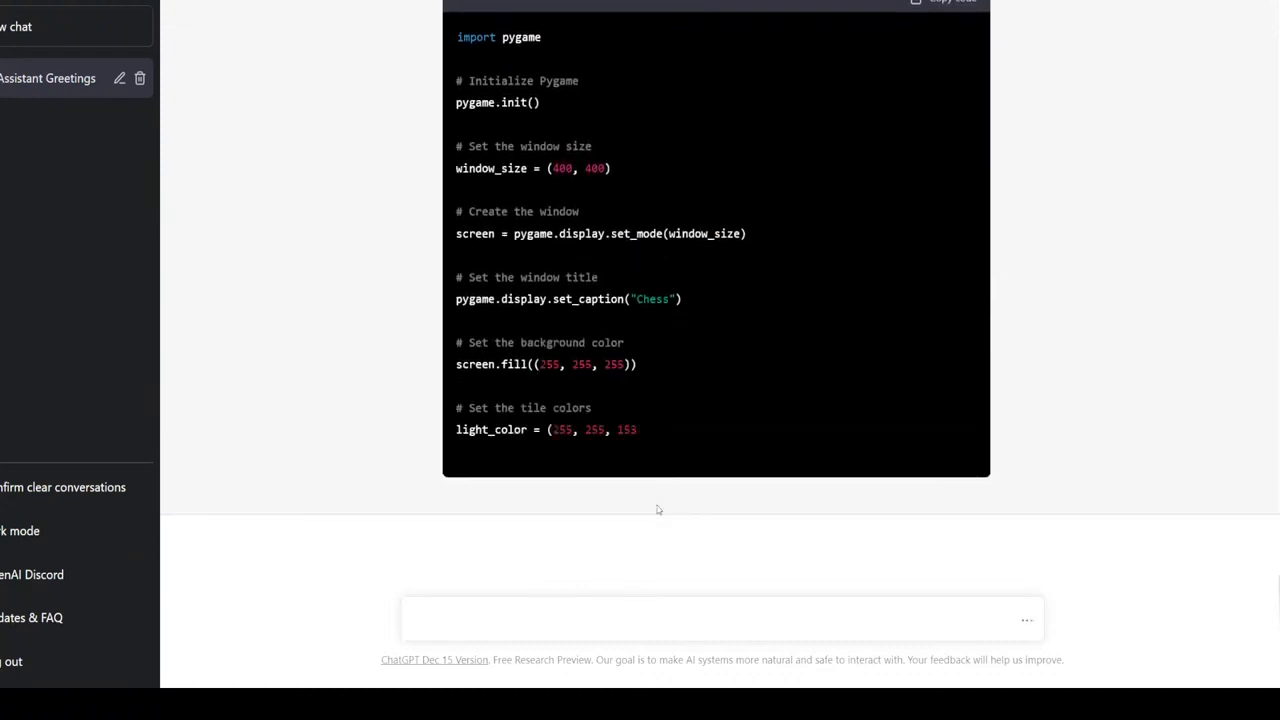
Step: Follow the rewritten reply through piece images, starting board and piece locations
scroll(down, 3)
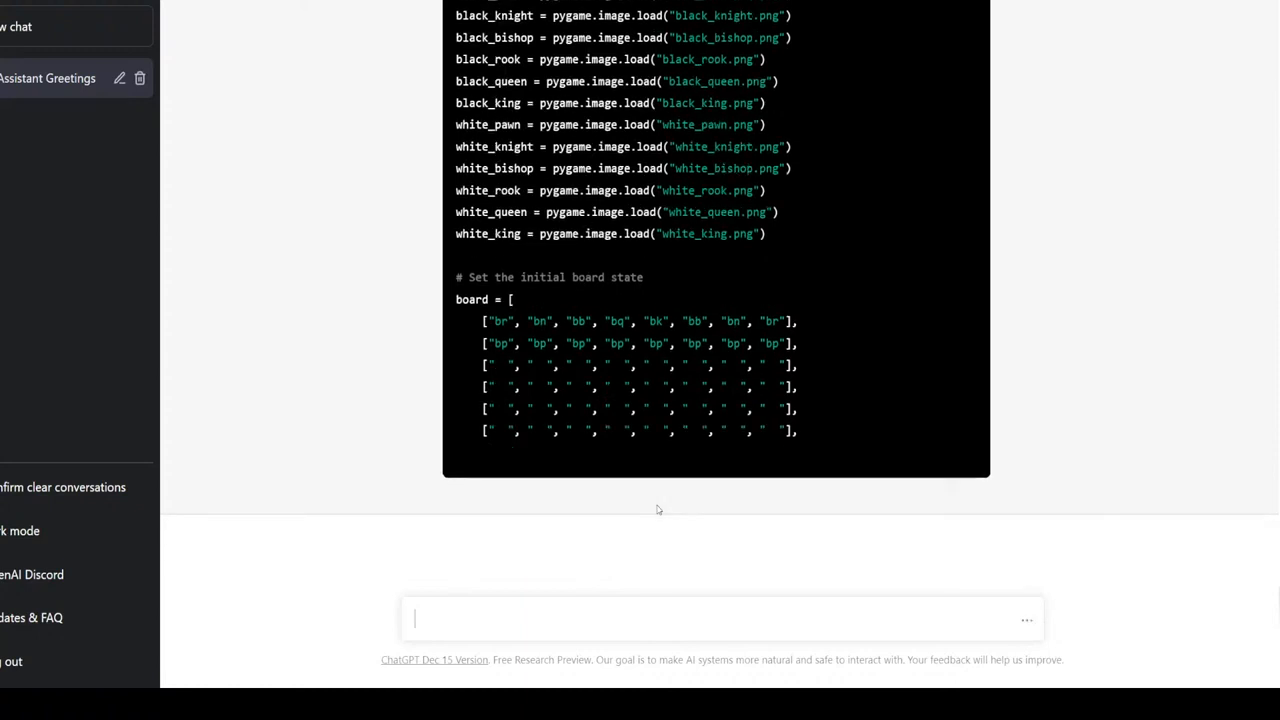
scroll(down, 3)
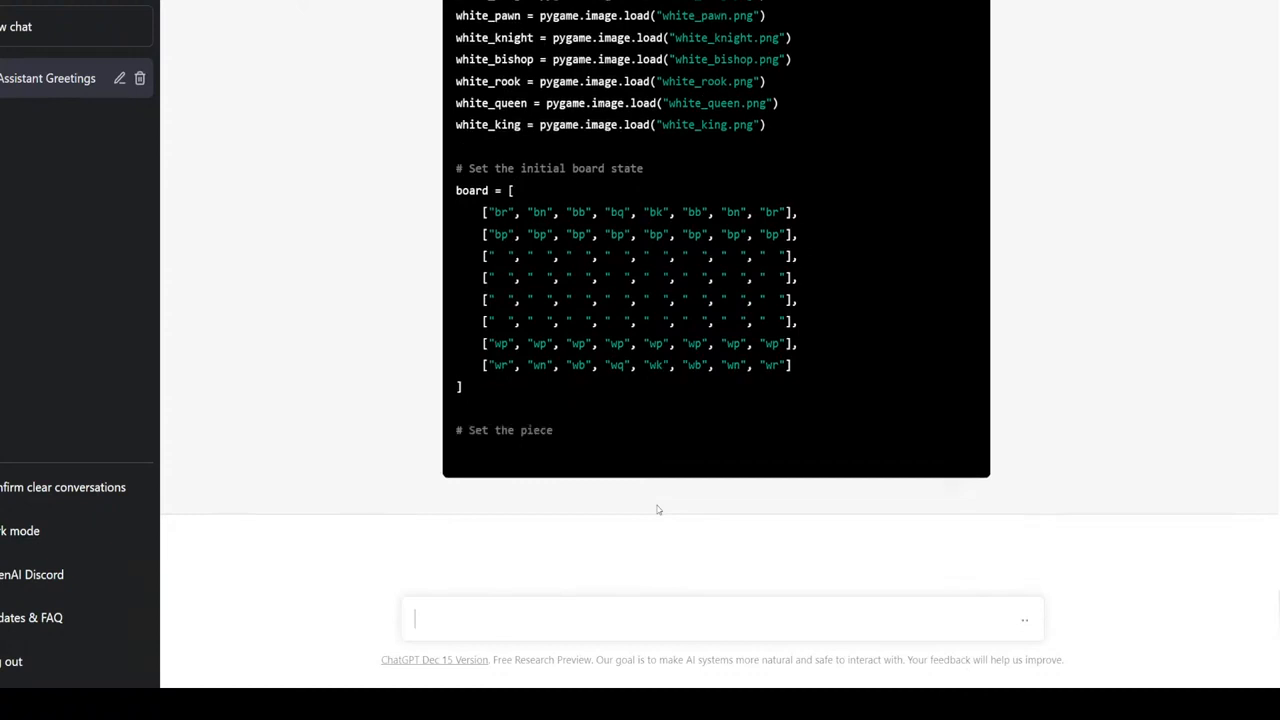
scroll(down, 3)
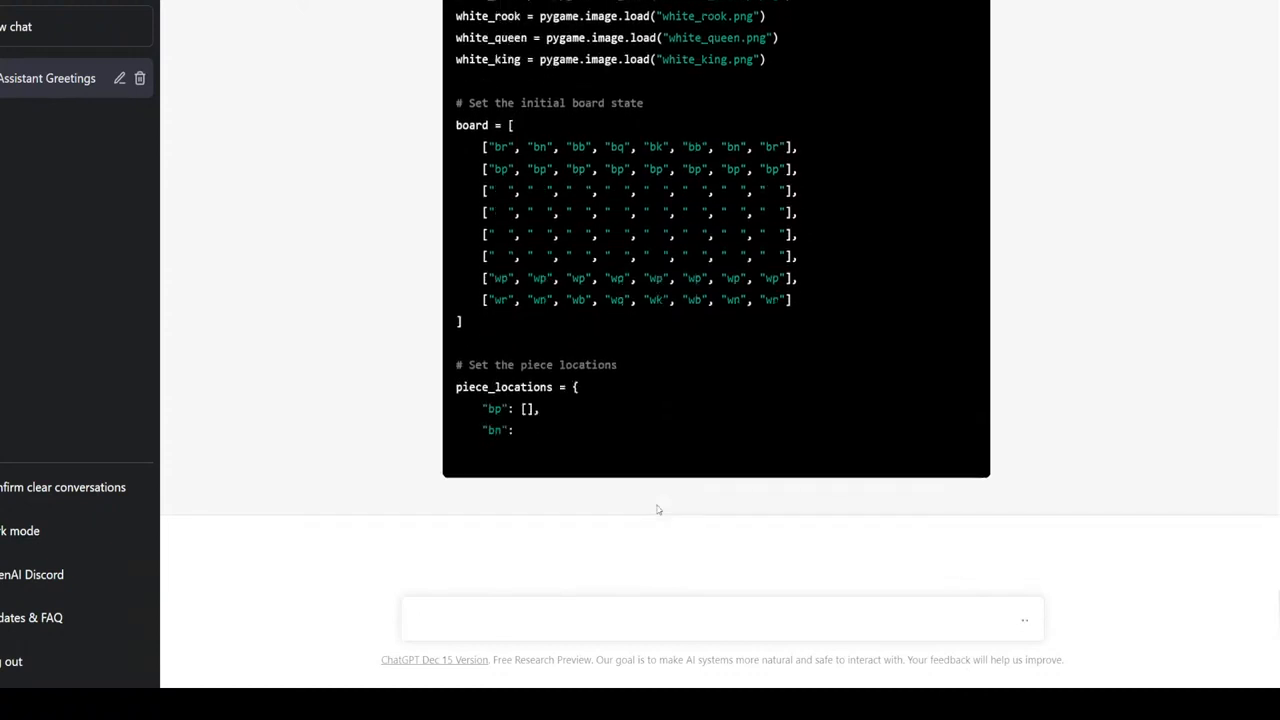
scroll(down, 3)
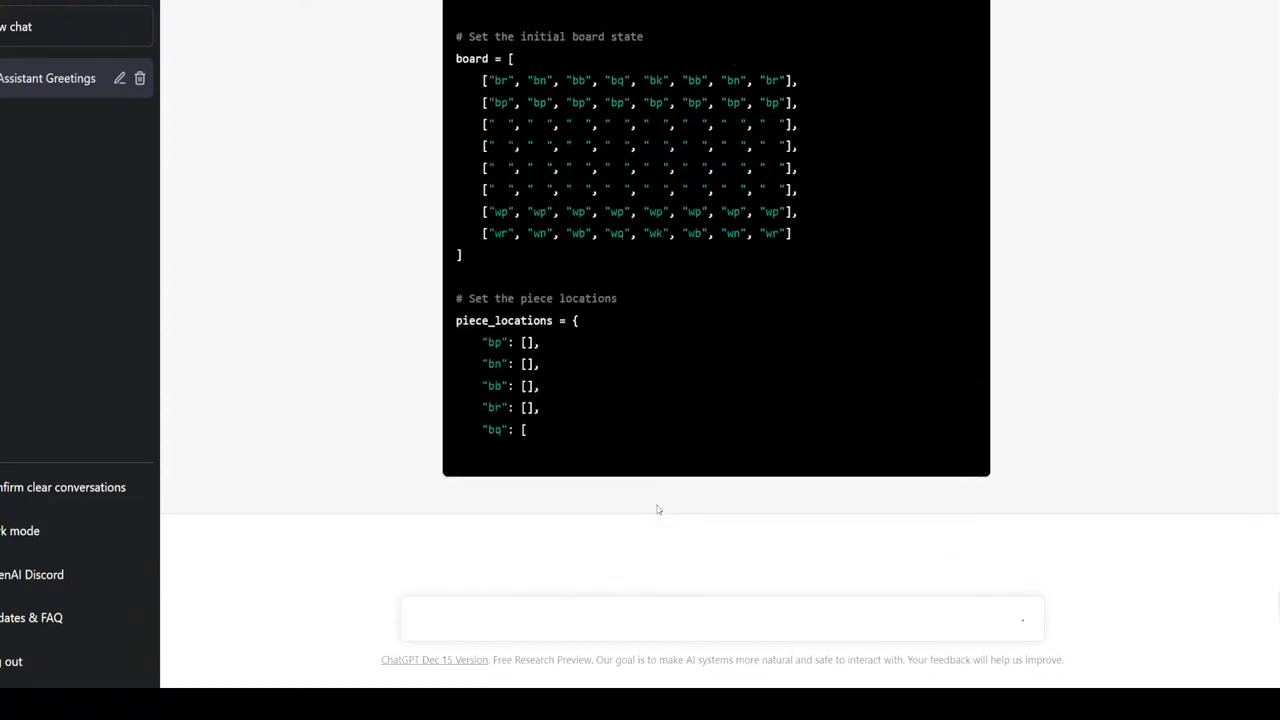
scroll(down, 3)
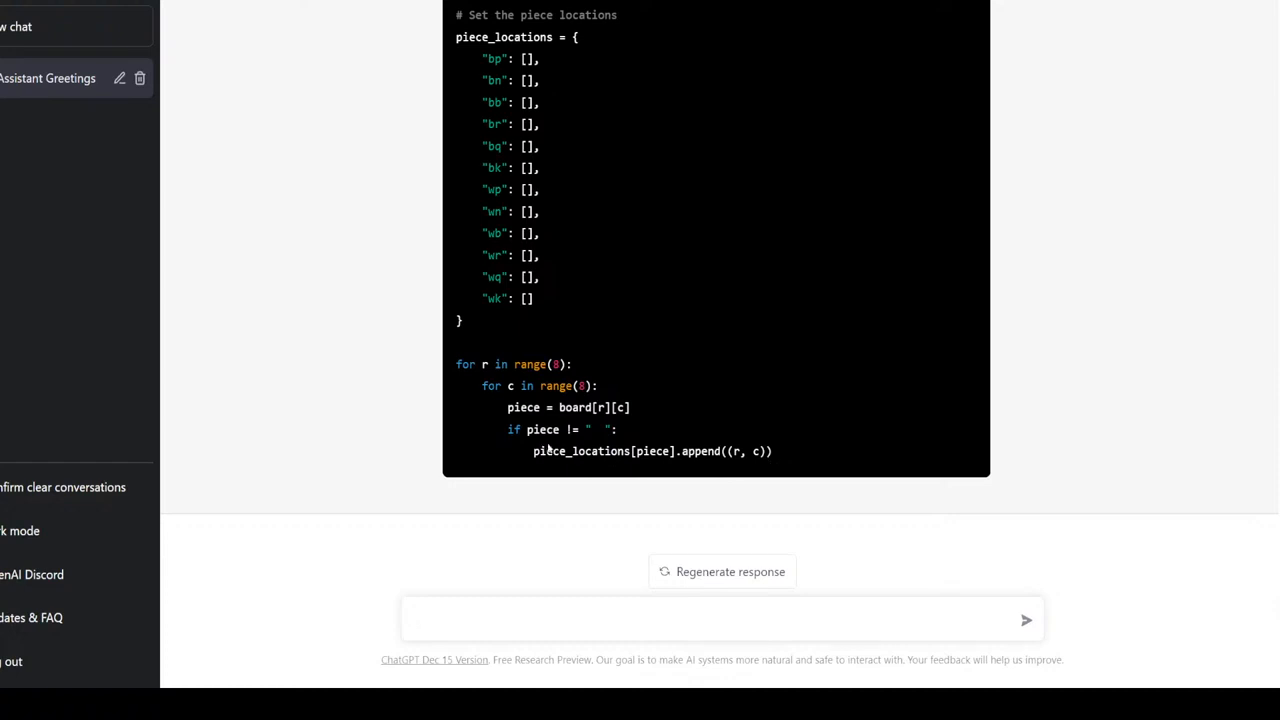
mouse_move(800, 458)
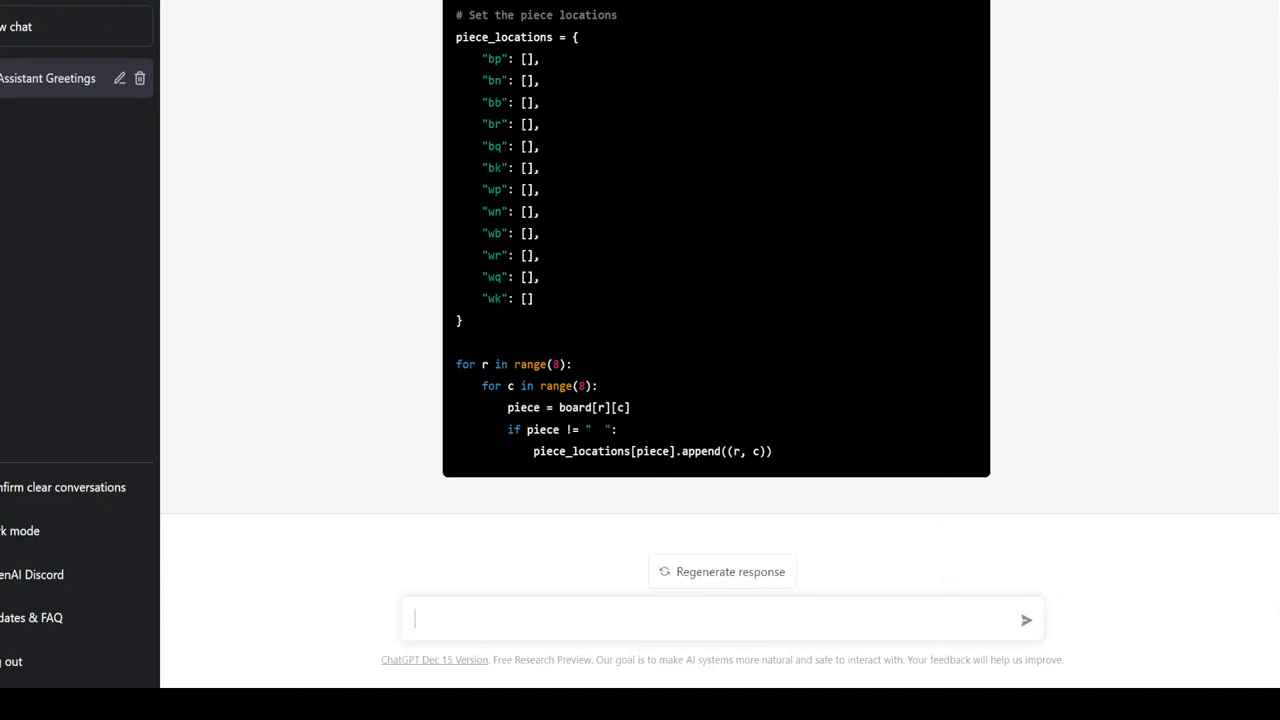
mouse_move(552, 638)
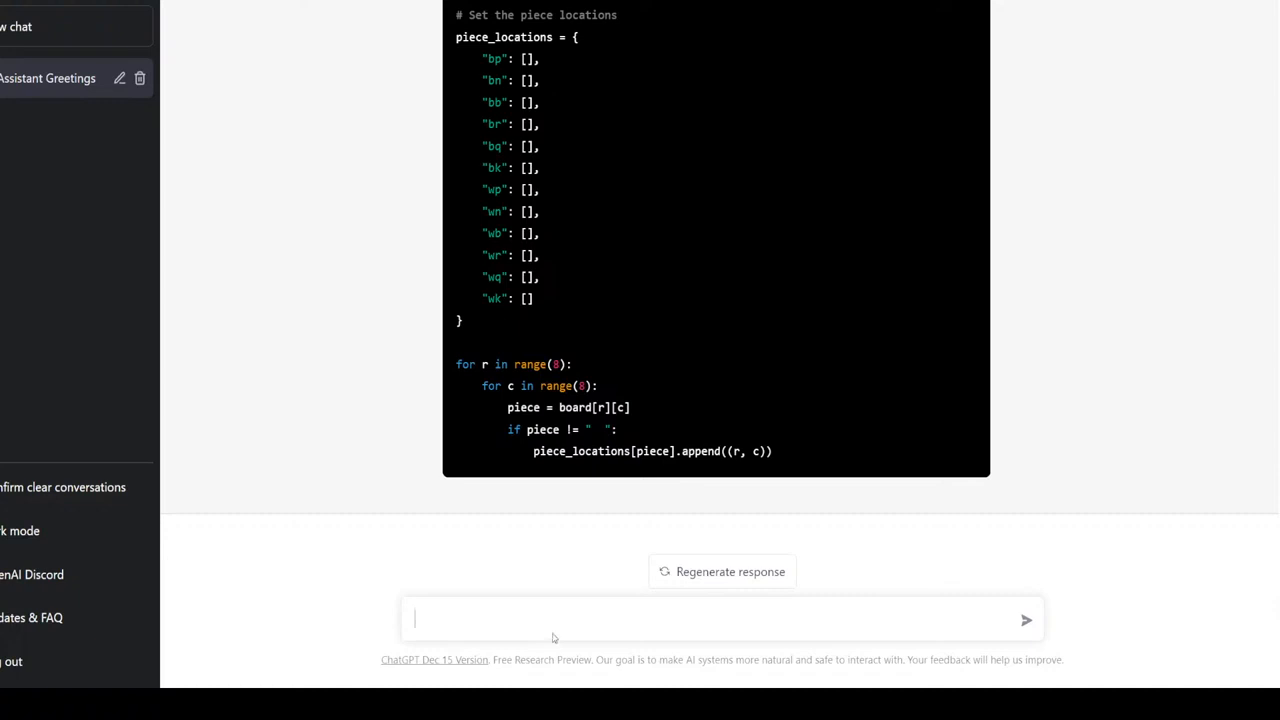